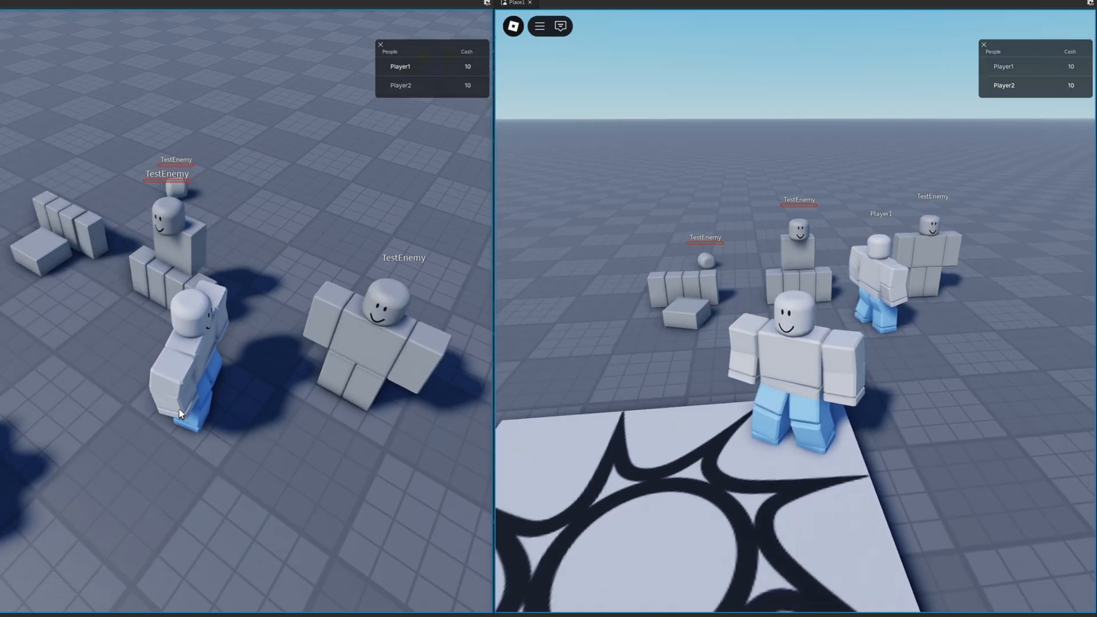
# - Stop the two-player local server playtest and return to editing
pyautogui.click(128, 10)
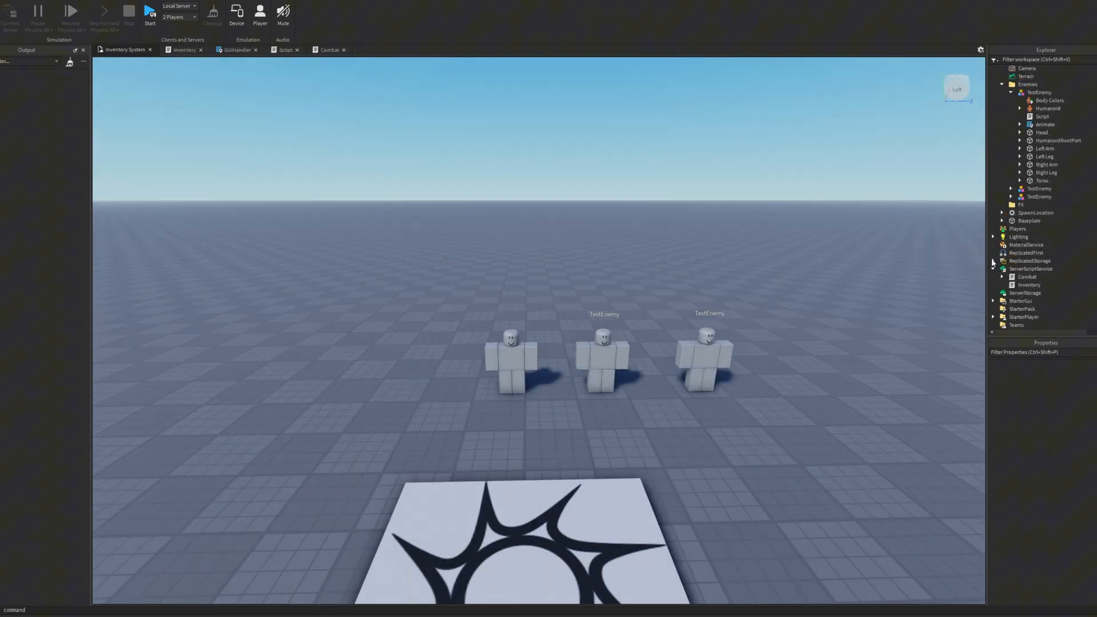
# - Rename the Inventory server script to 'Main'
pyautogui.click(1042, 301)
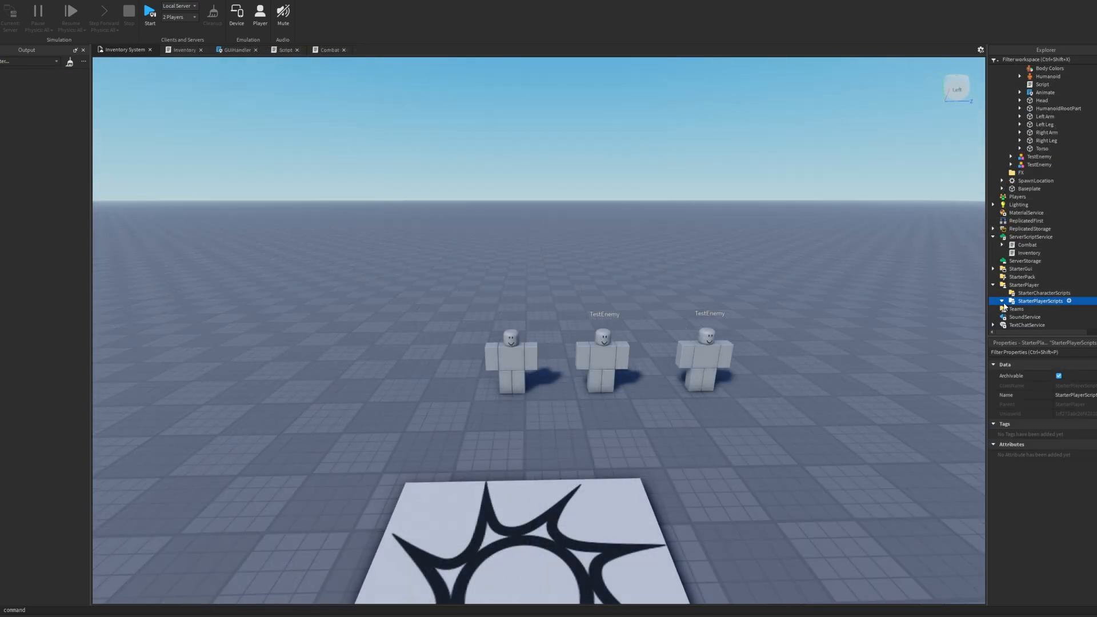
pyautogui.click(1028, 252)
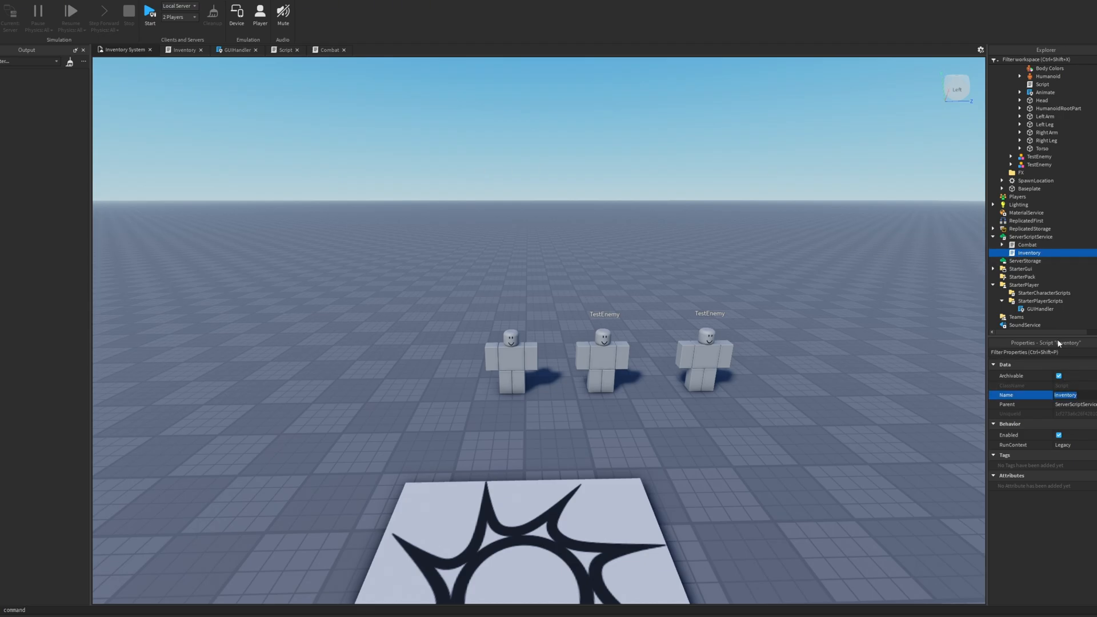
pyautogui.write('Main')
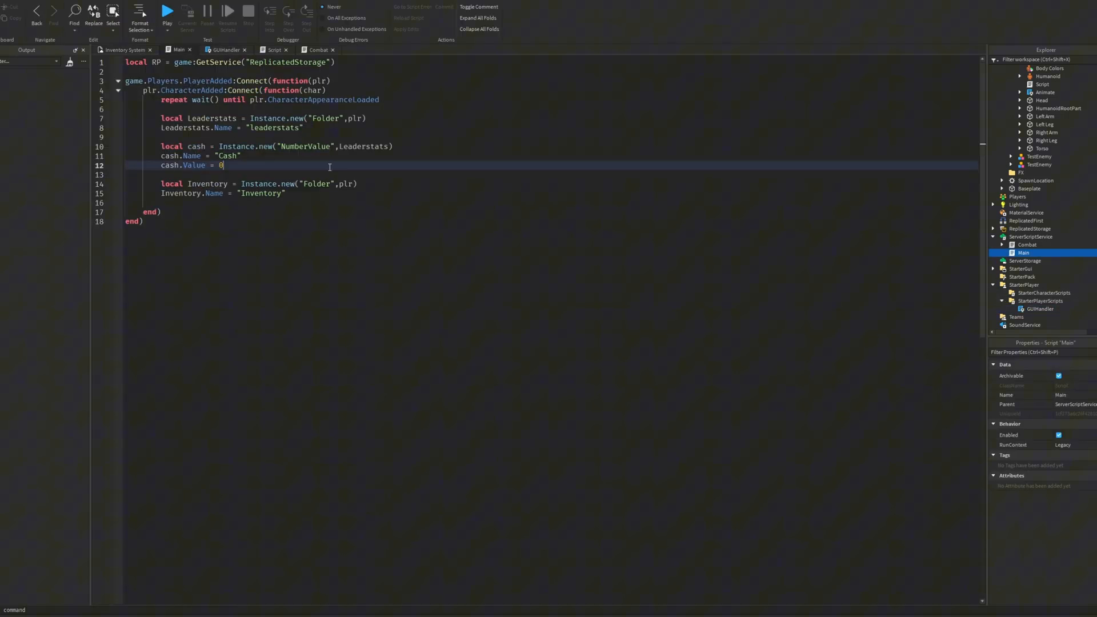
# - Strip Main down to creating the leaderstats folder and a Cash NumberValue at 0
pyautogui.click(168, 62)
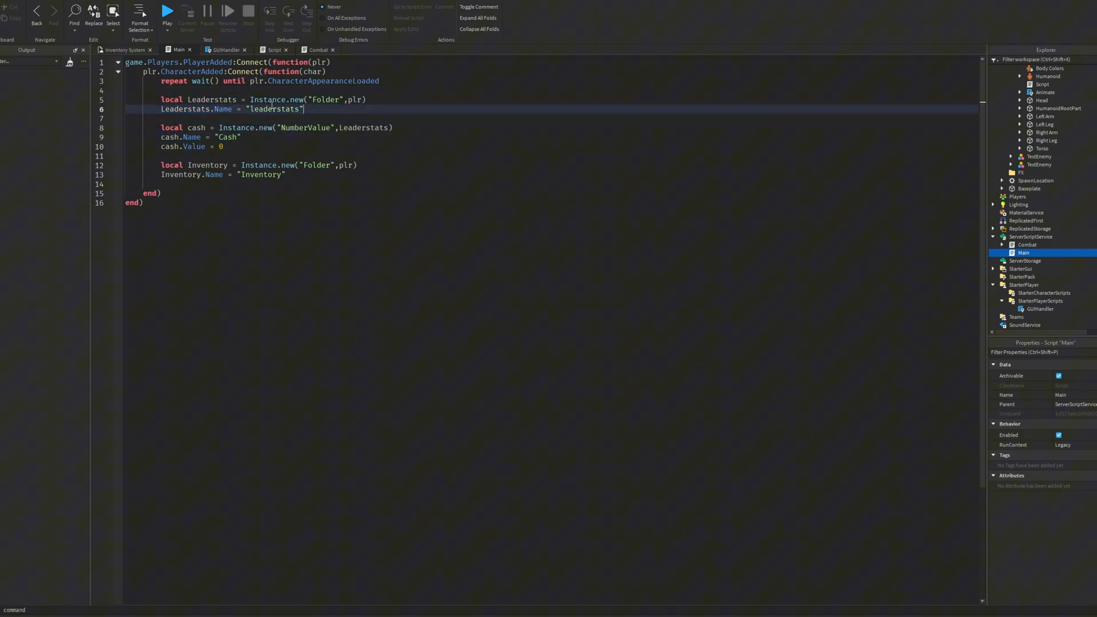
pyautogui.doubleClick(273, 109)
pyautogui.write('L')
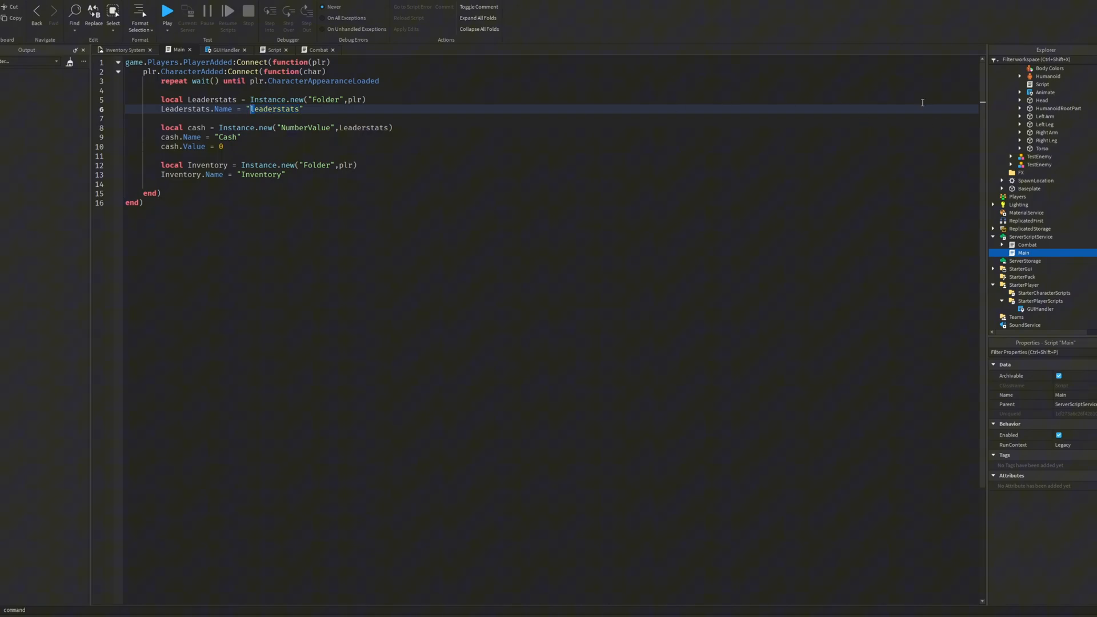
pyautogui.moveTo(203, 71)
pyautogui.write('l')
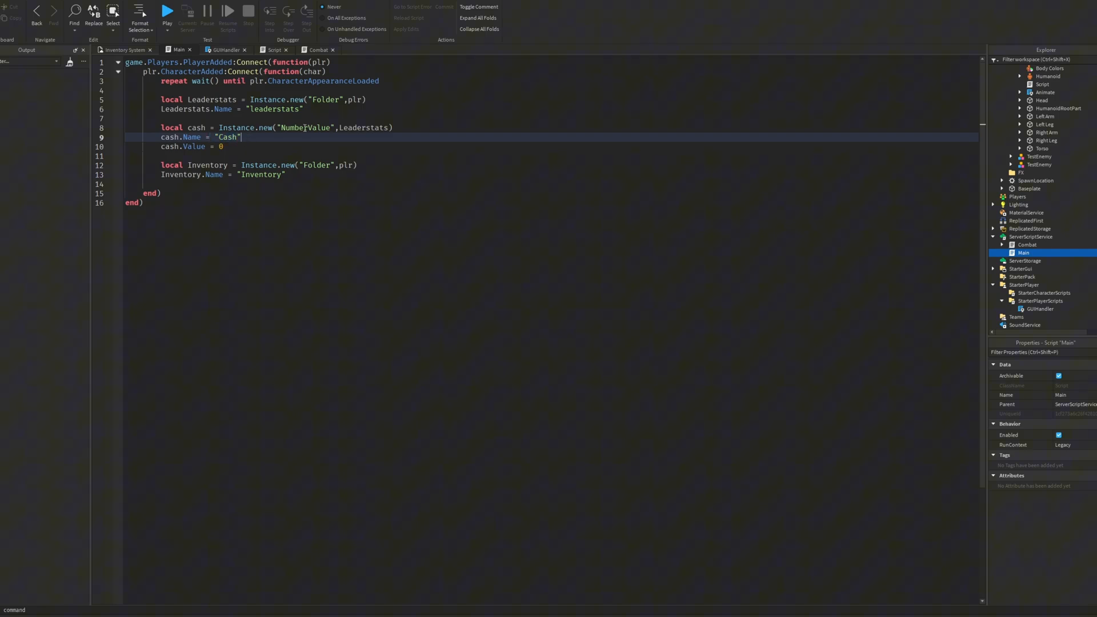
pyautogui.doubleClick(306, 128)
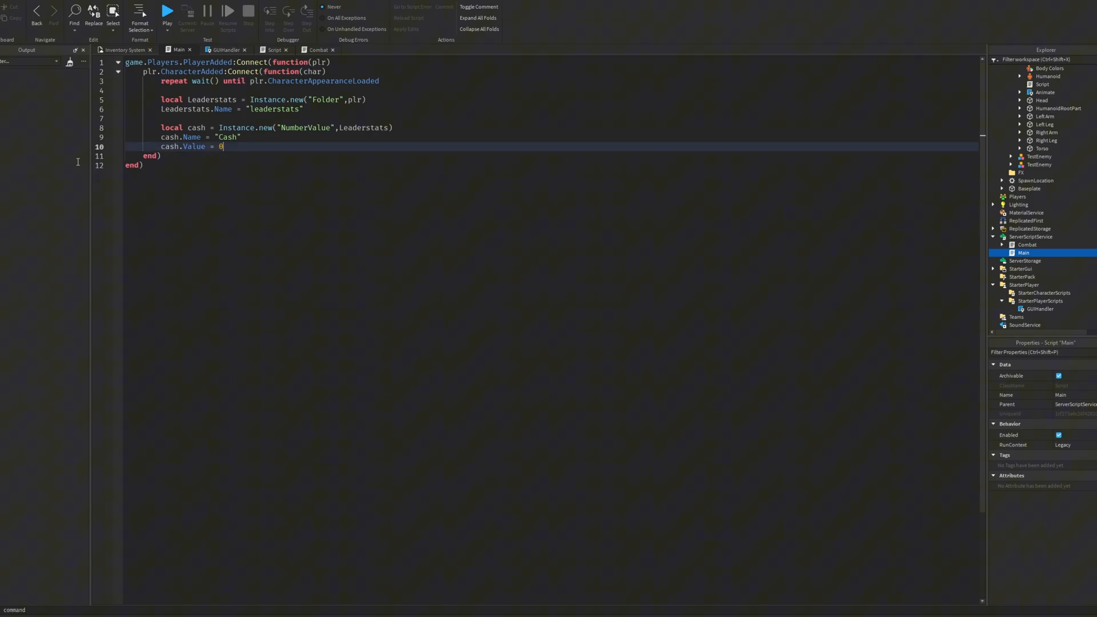
pyautogui.moveTo(161, 108); pyautogui.dragTo(224, 147)
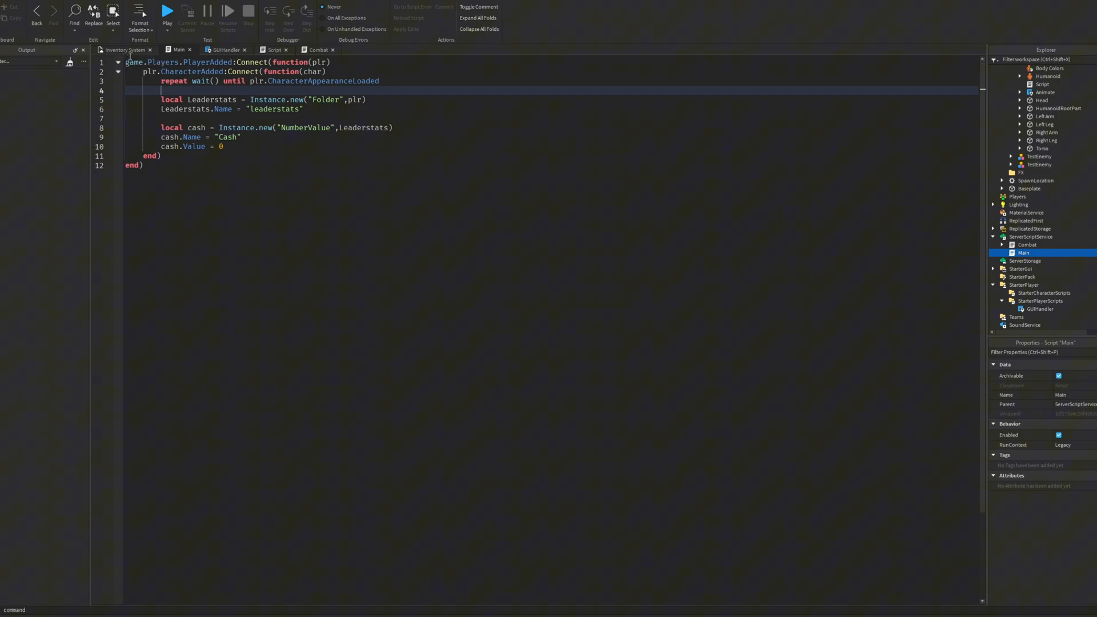
pyautogui.click(166, 10)
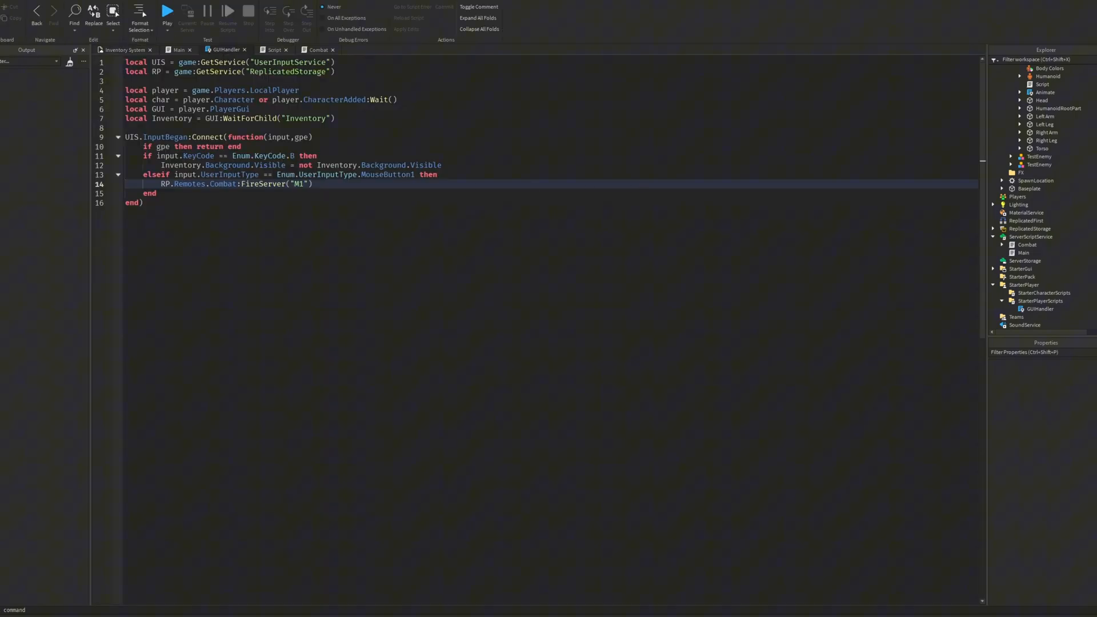
# - Rename GUIHandler to 'InputHandler' and keep only the M1 line firing the Combat remote
pyautogui.click(1040, 309)
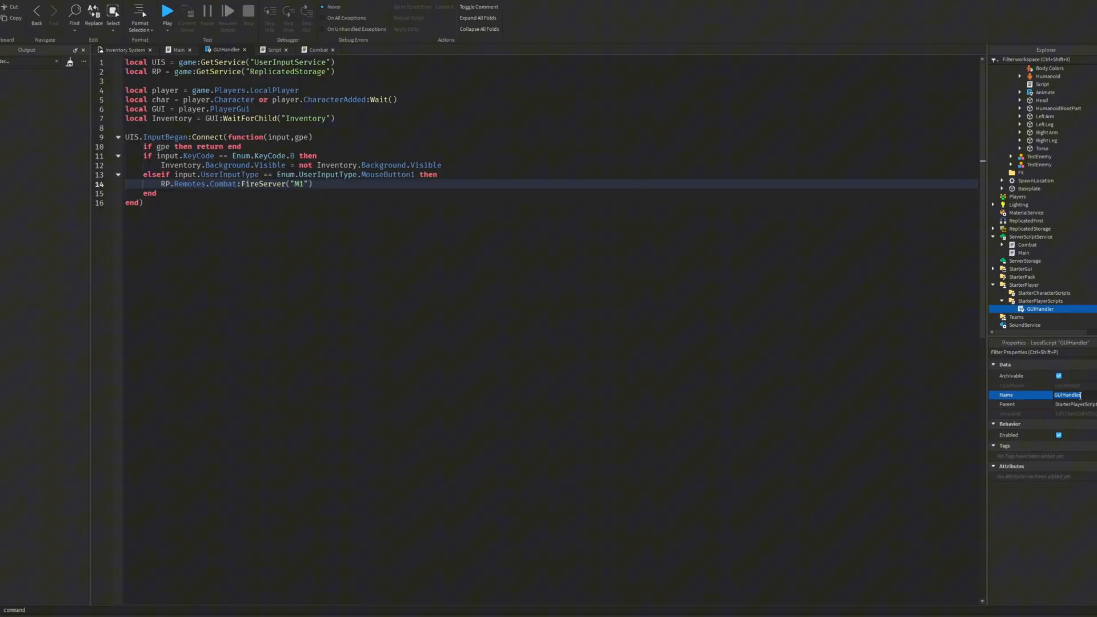
pyautogui.write('InputHandler')
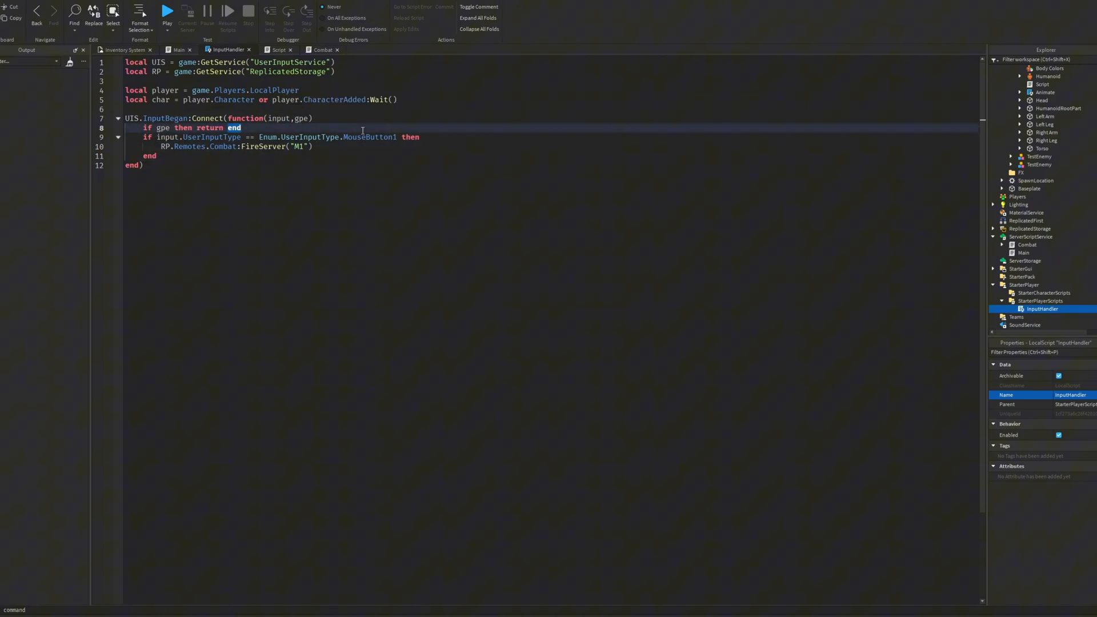
pyautogui.doubleClick(369, 137)
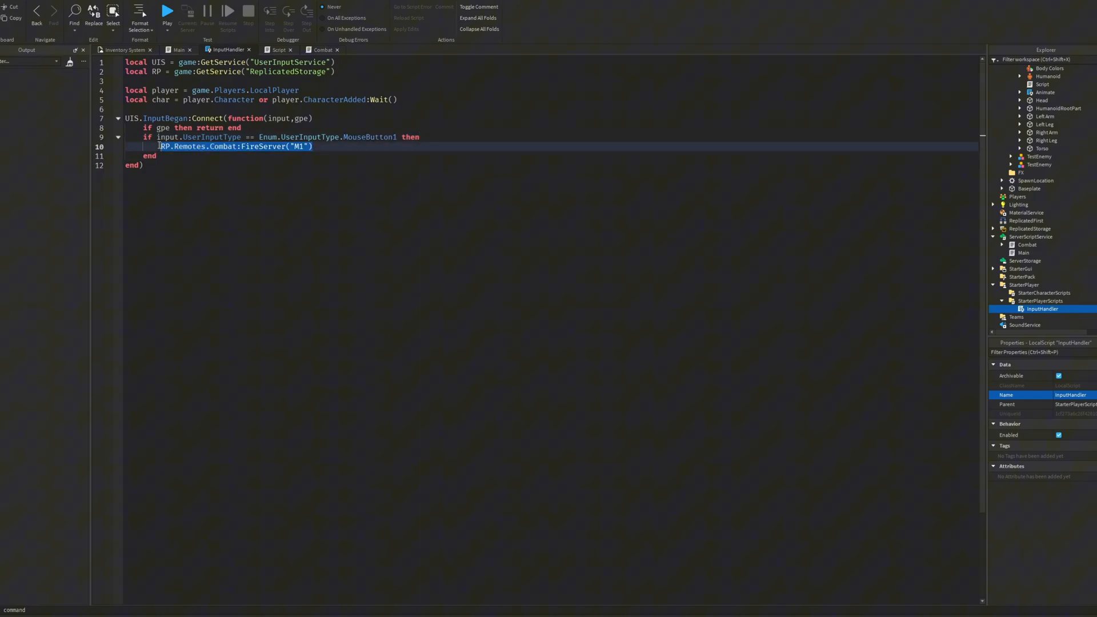
pyautogui.doubleClick(189, 146)
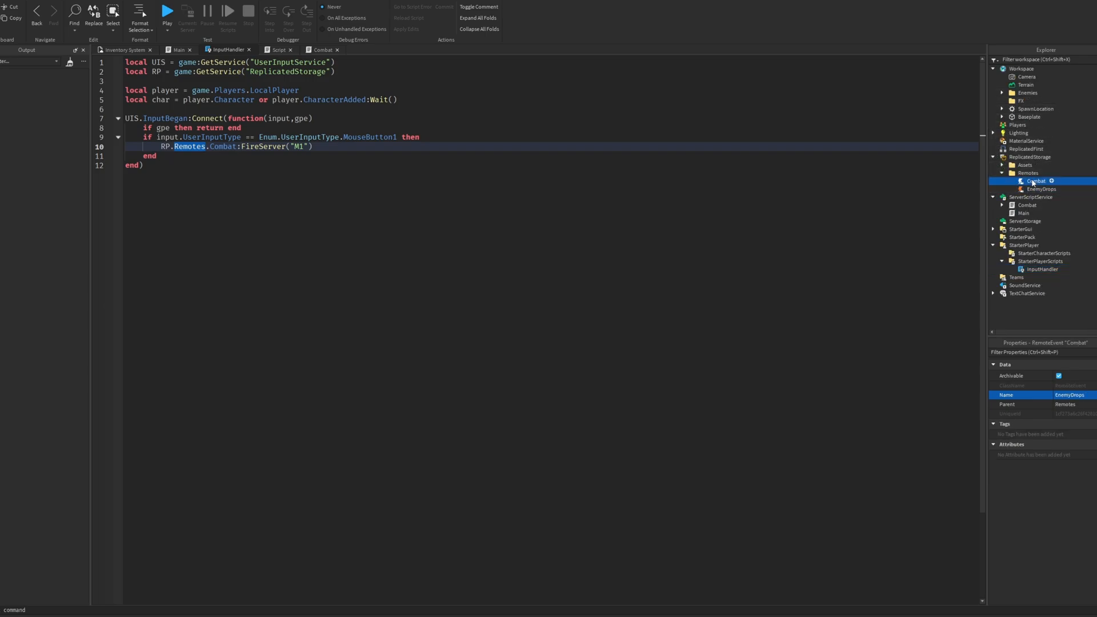
# - Delete the EnemyDrops RemoteEvent, leaving only the Combat remote
pyautogui.click(1041, 189)
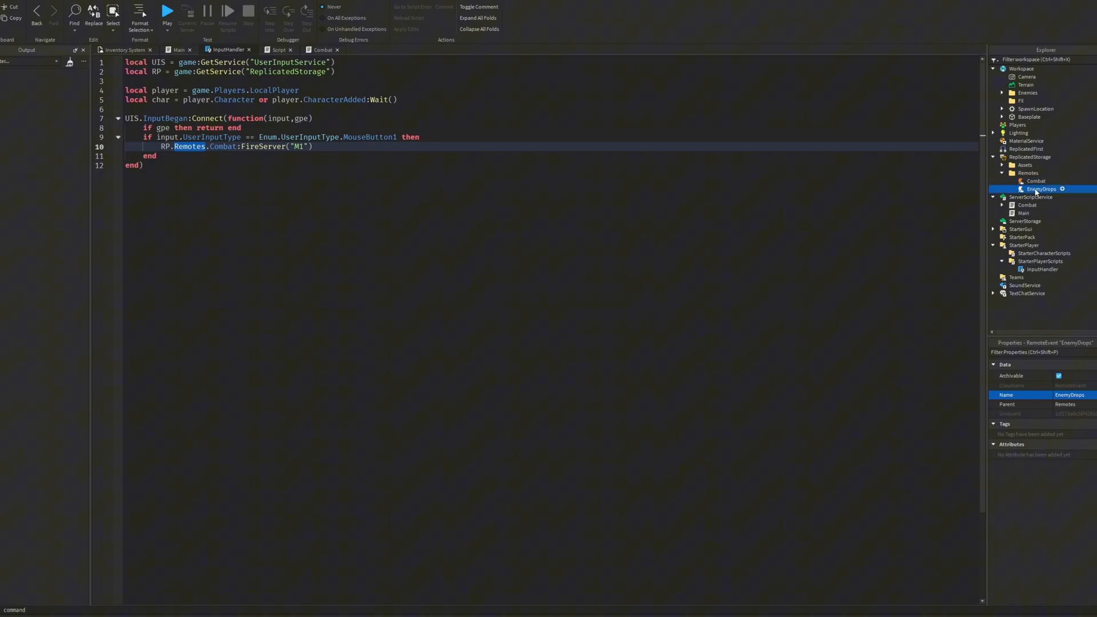
pyautogui.click(1035, 181)
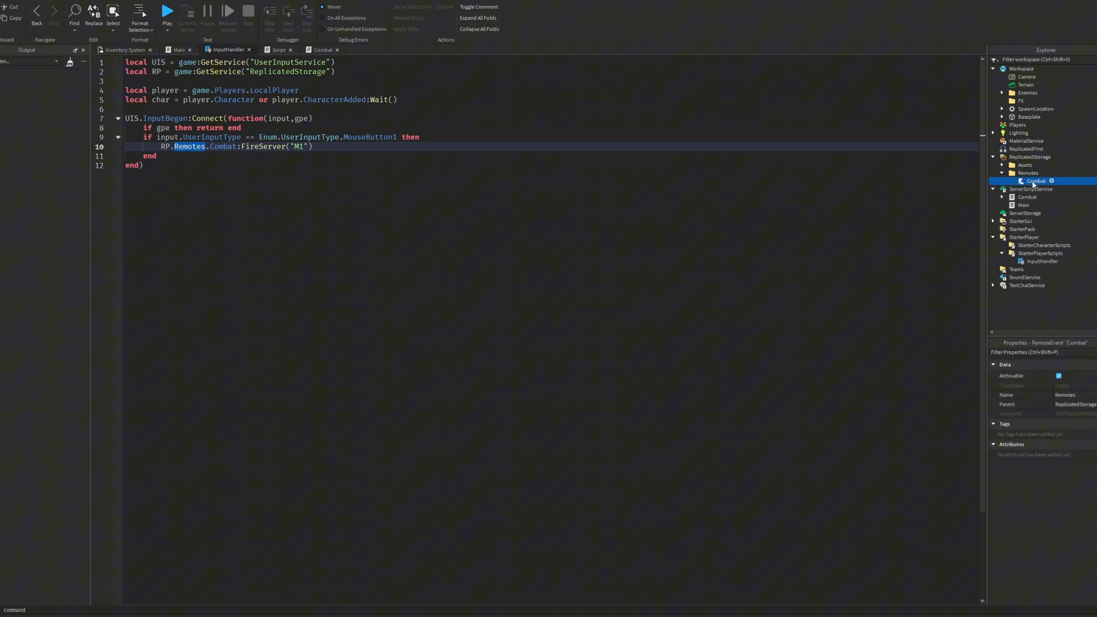
pyautogui.doubleClick(223, 147)
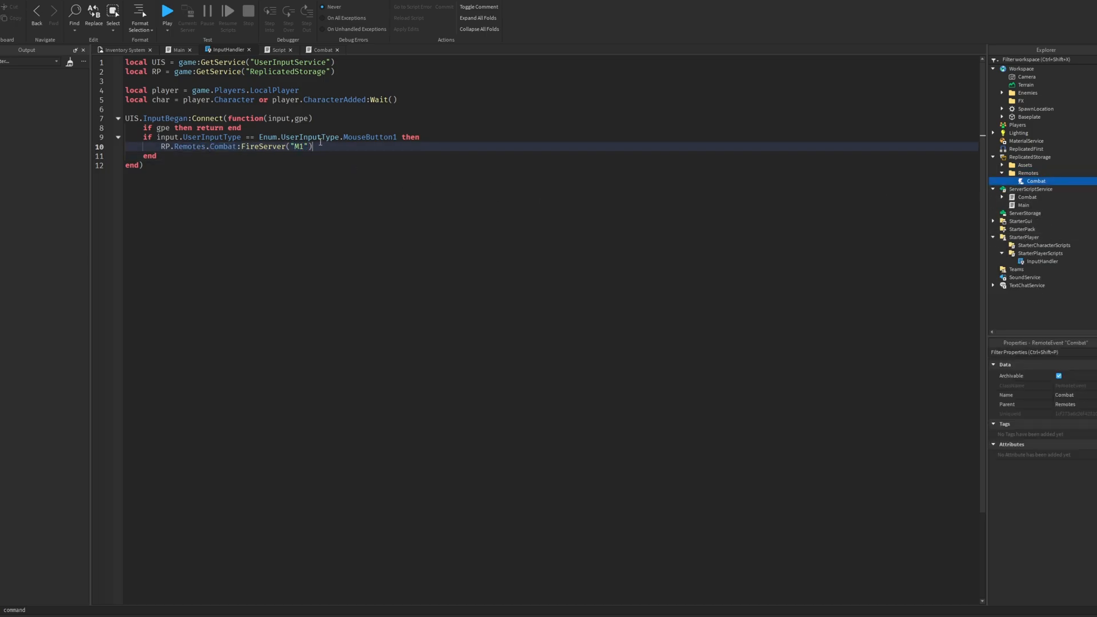
pyautogui.click(322, 50)
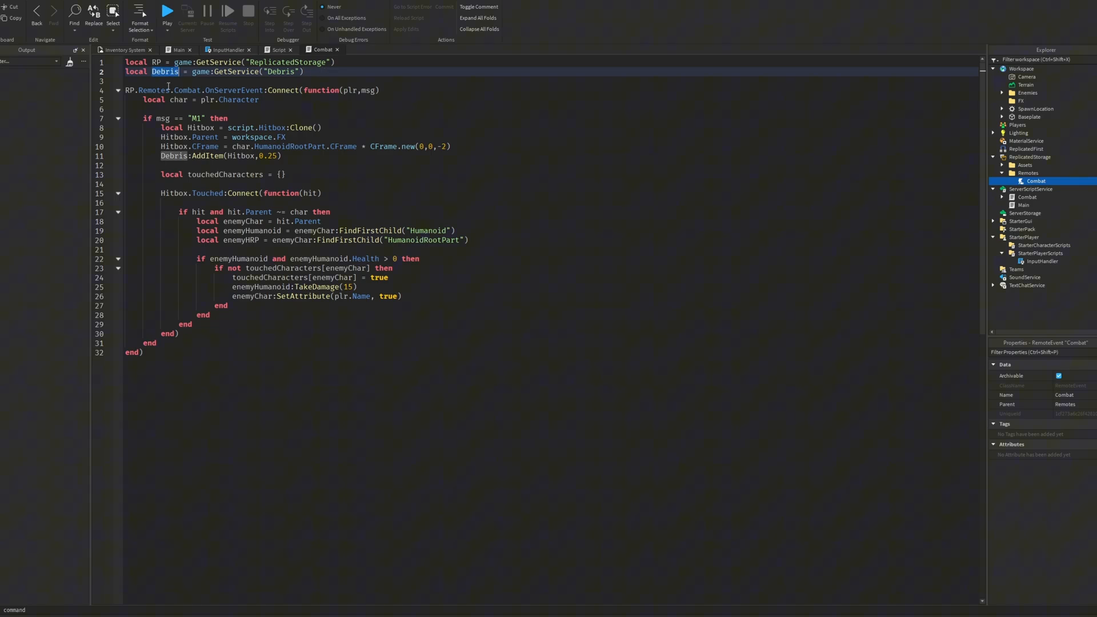
# - Add an 'elseif msg == "M2" then' branch after the M1 block in Combat
pyautogui.doubleClick(186, 89)
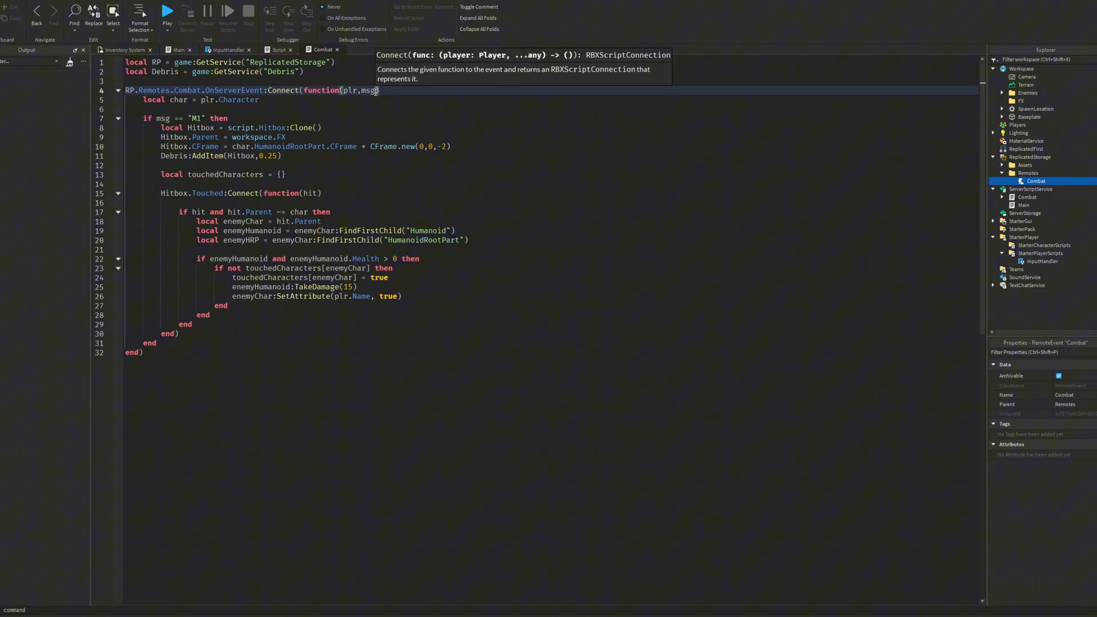
pyautogui.click(226, 49)
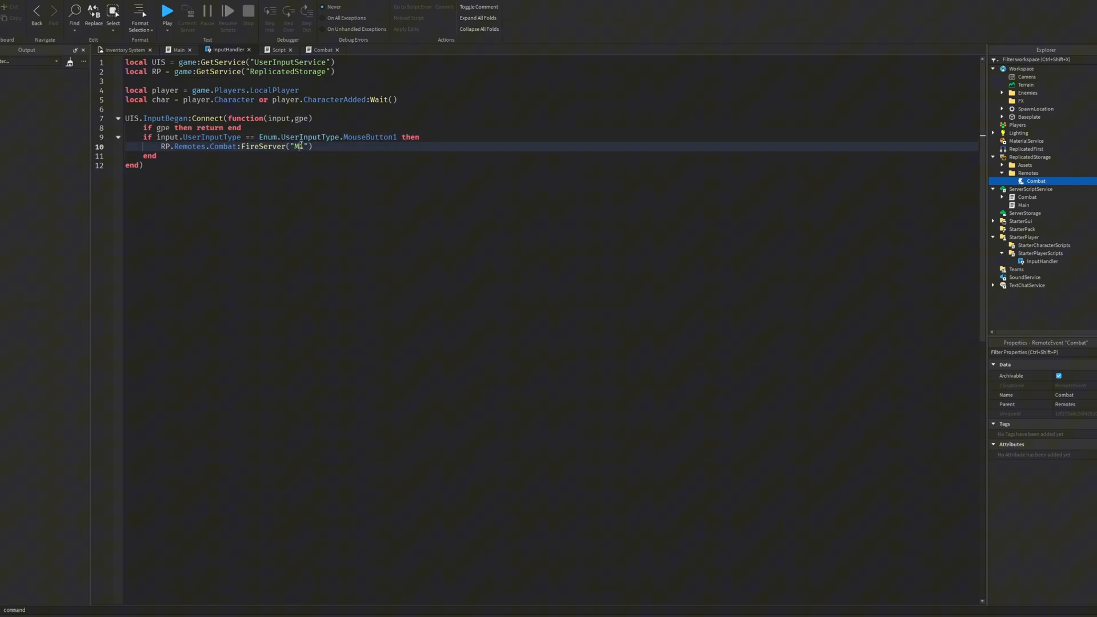
pyautogui.click(322, 50)
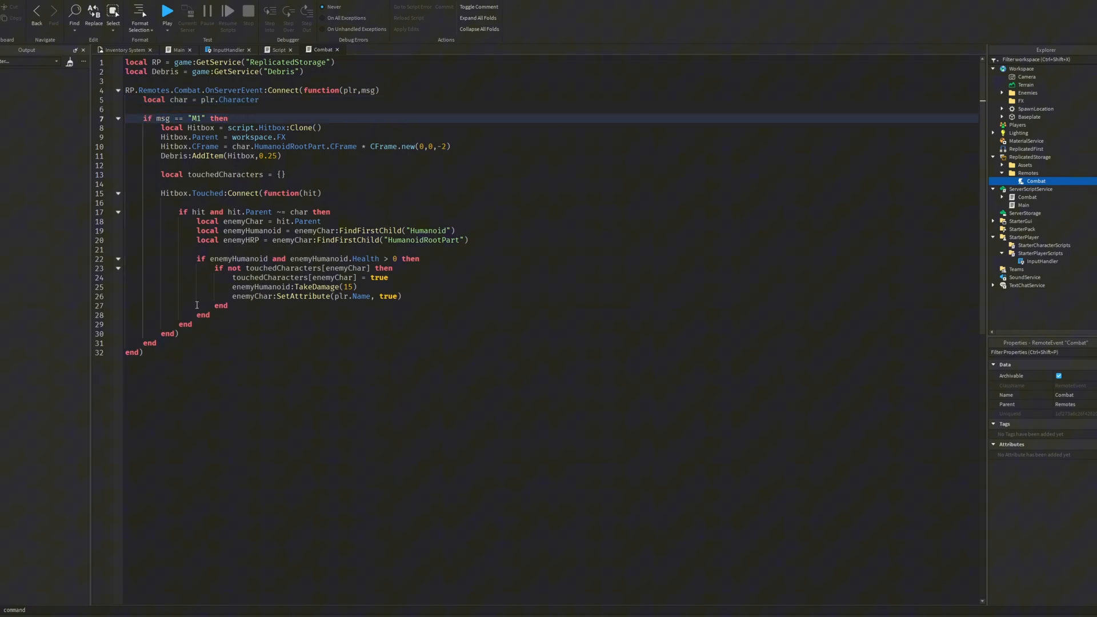
pyautogui.press('enter')
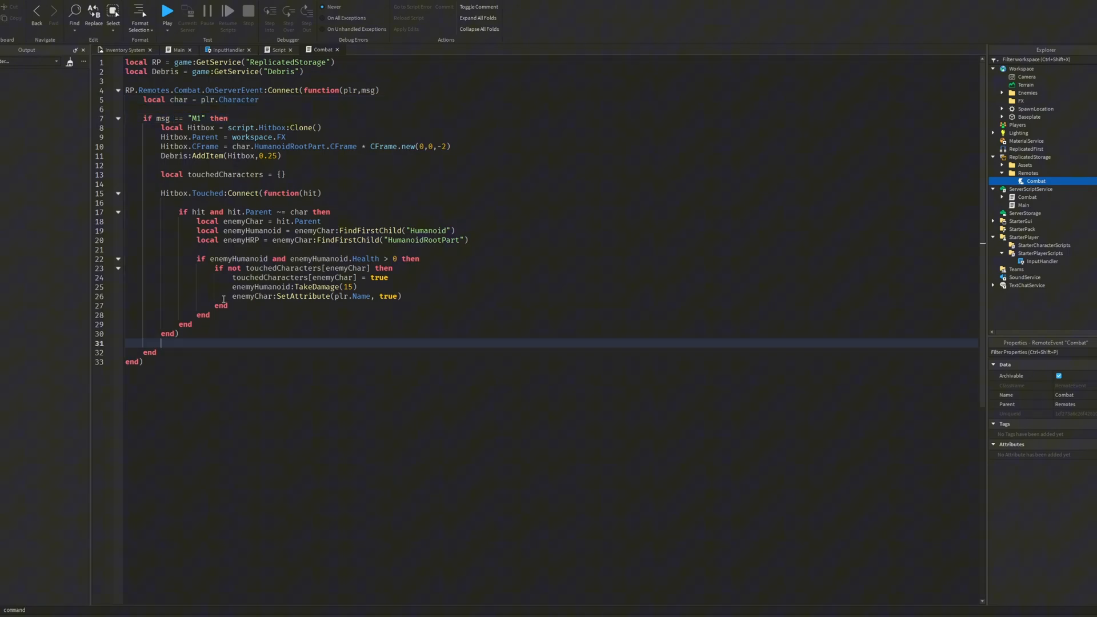
pyautogui.write('elseif msg')
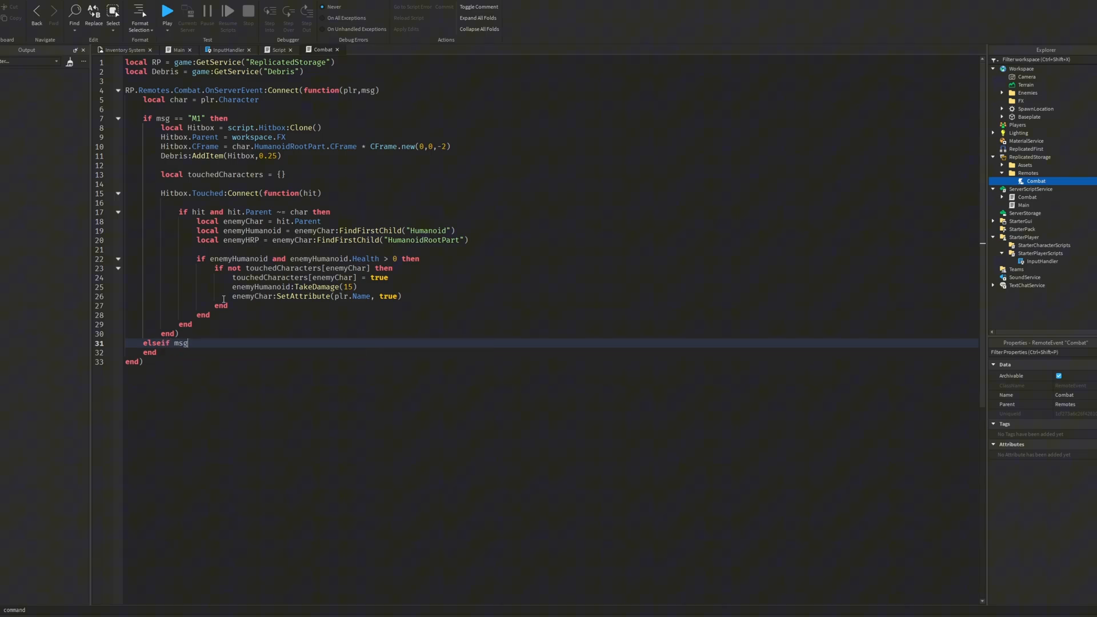
pyautogui.write('=="M2" then')
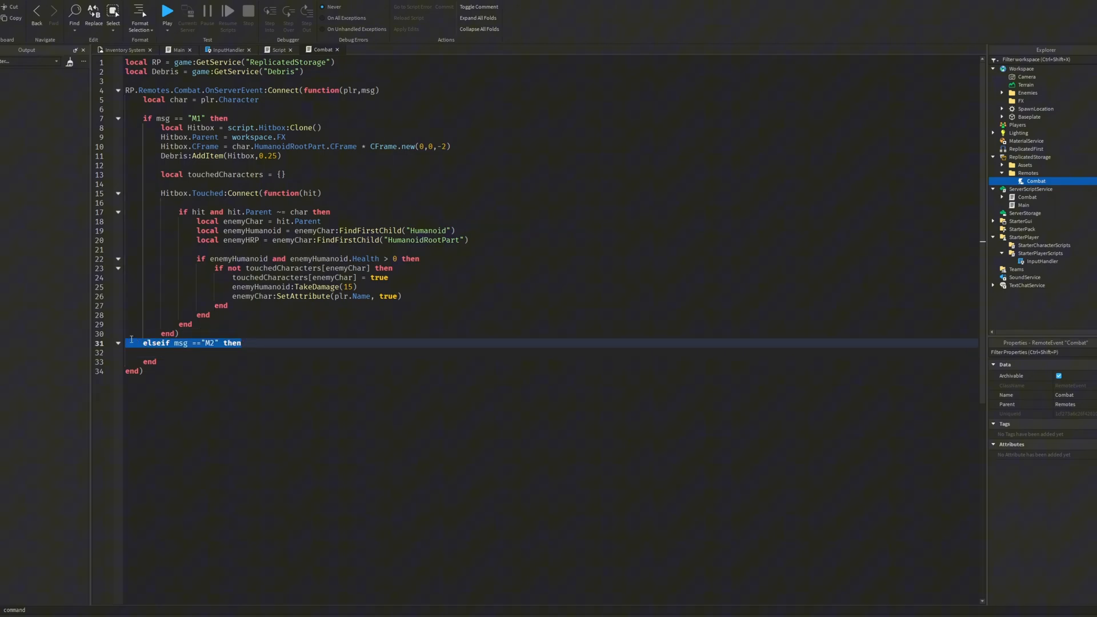
pyautogui.doubleClick(209, 343)
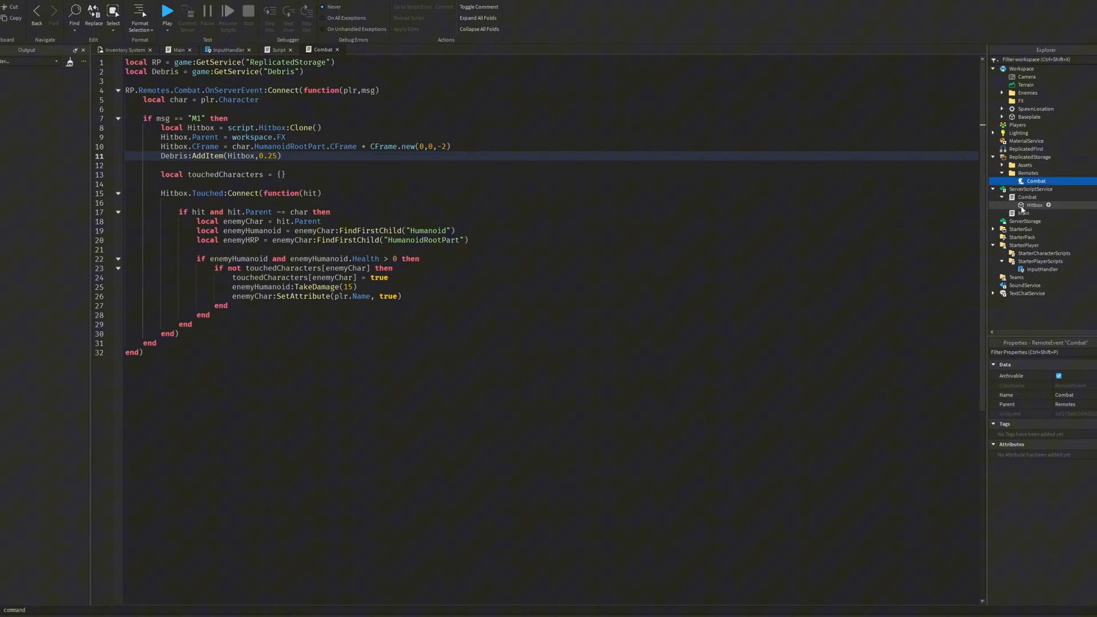
# - Review the Hitbox touch handler that damages enemies and tags them with the player
pyautogui.click(1034, 205)
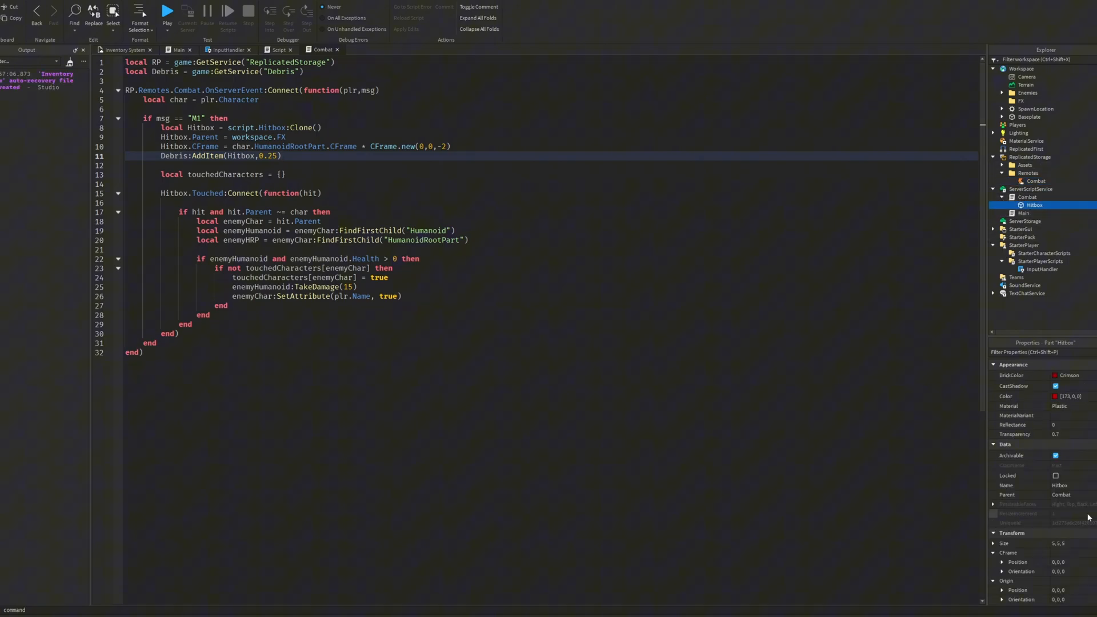
pyautogui.scroll(-3)
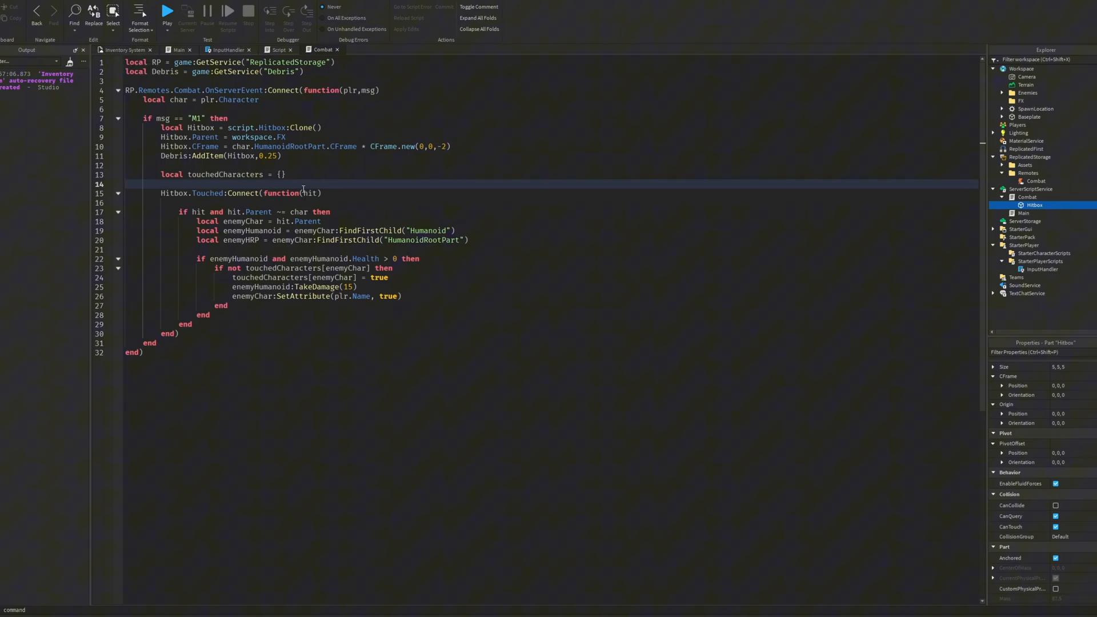
pyautogui.doubleClick(309, 193)
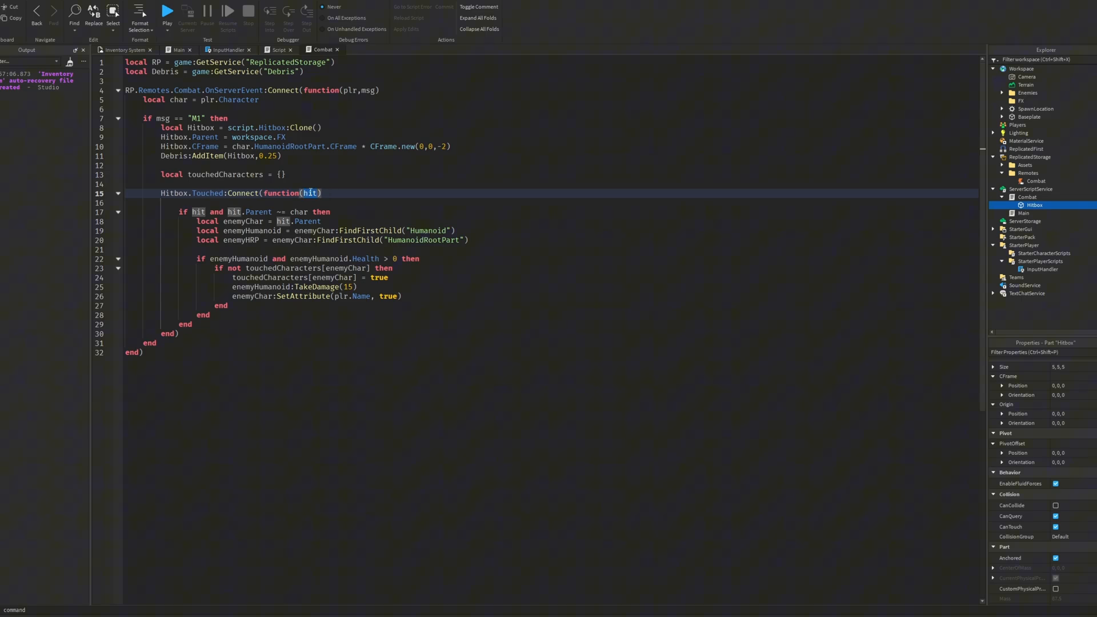
pyautogui.click(245, 202)
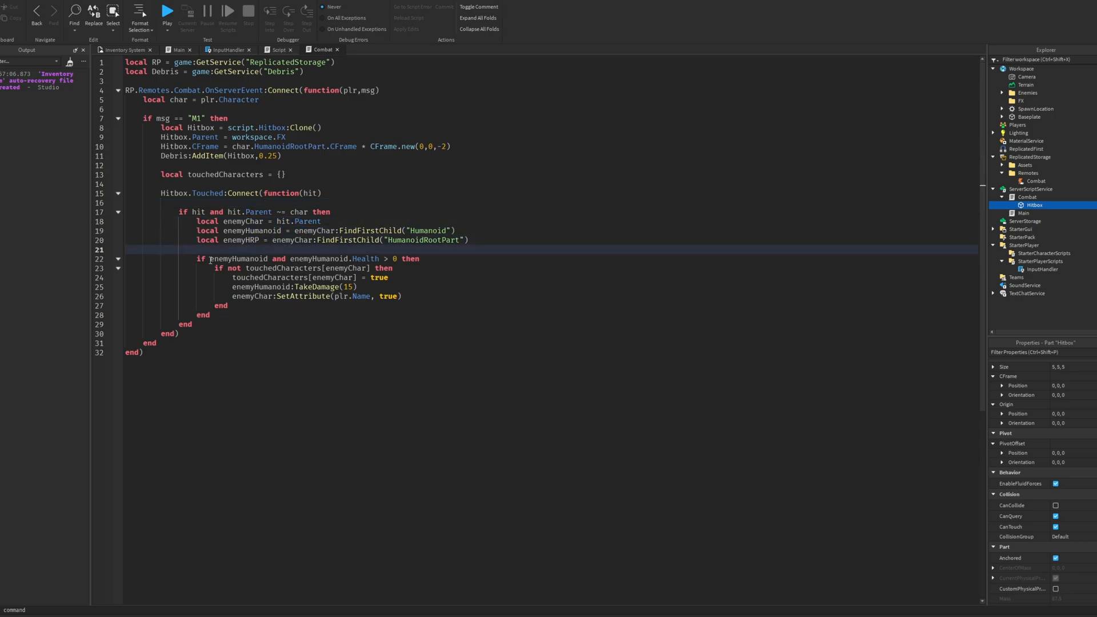
pyautogui.doubleClick(238, 258)
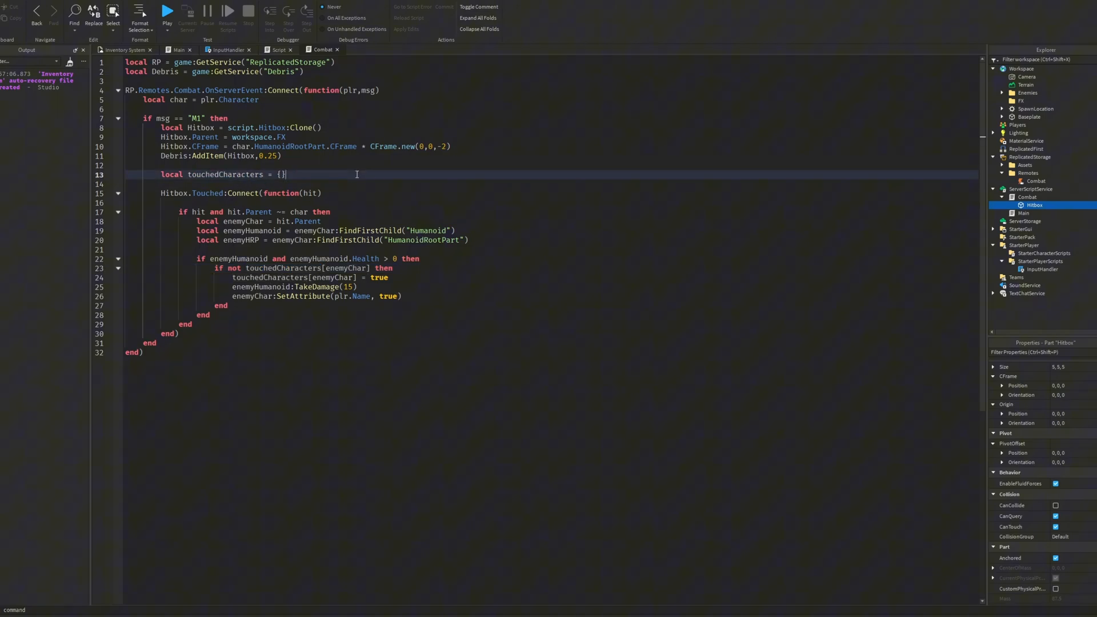
pyautogui.doubleClick(293, 277)
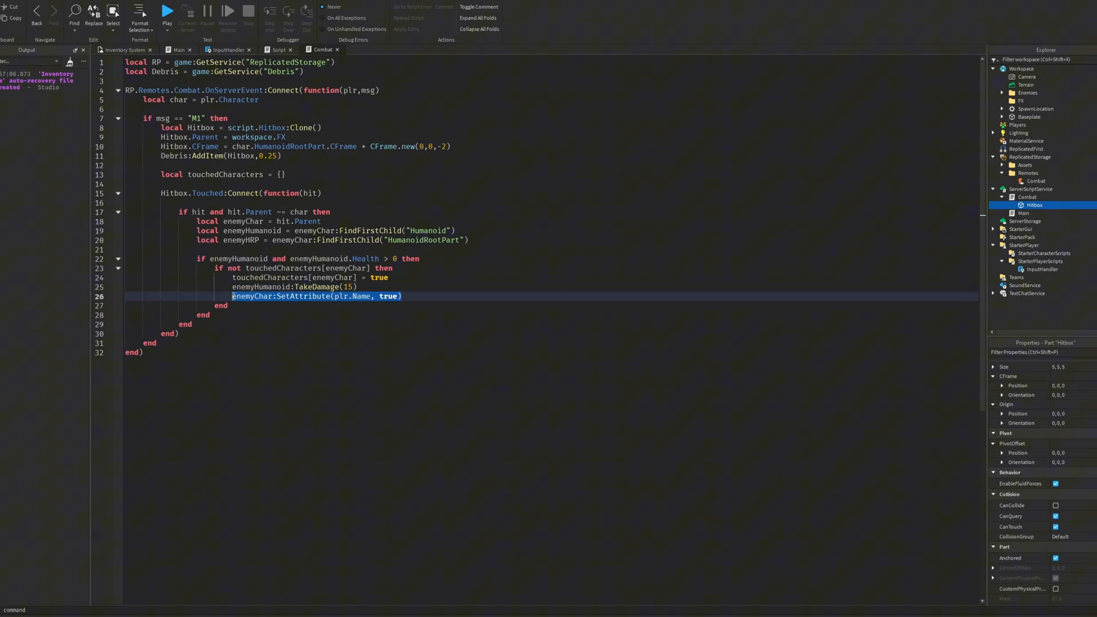
pyautogui.click(167, 13)
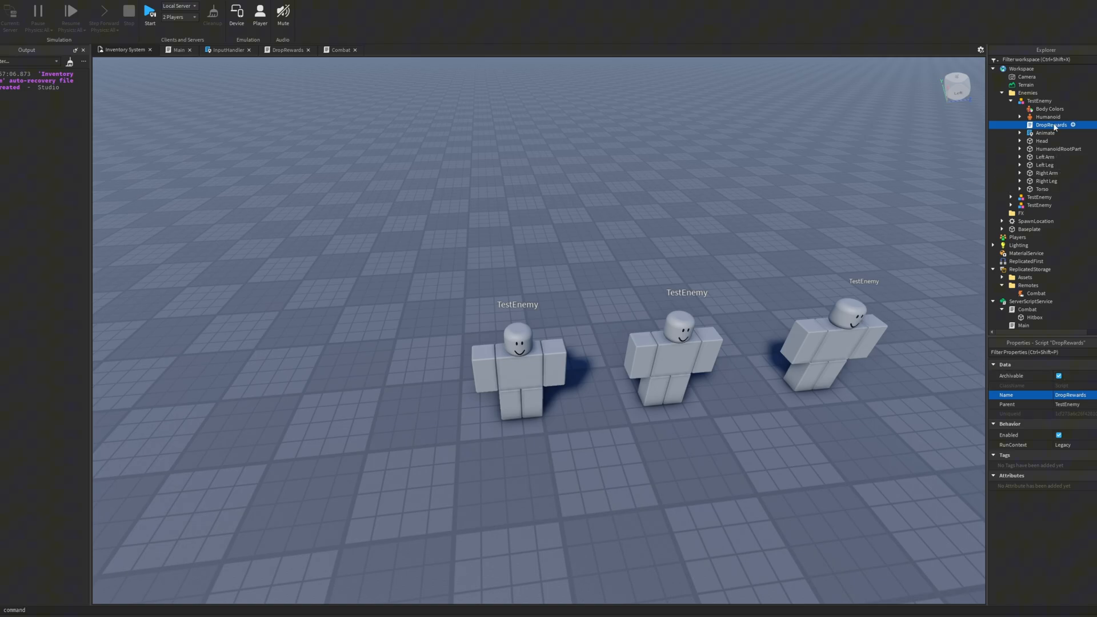
# - Open the TestEnemy's DropRewards script and mark its player lookup and Cash award block
pyautogui.click(286, 50)
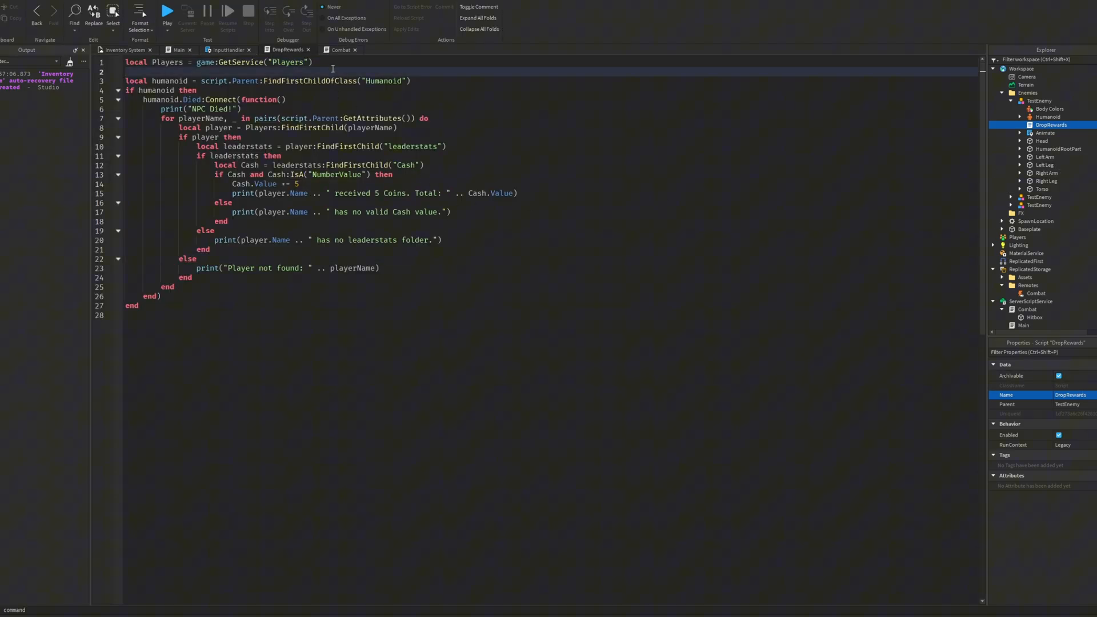
pyautogui.doubleClick(166, 62)
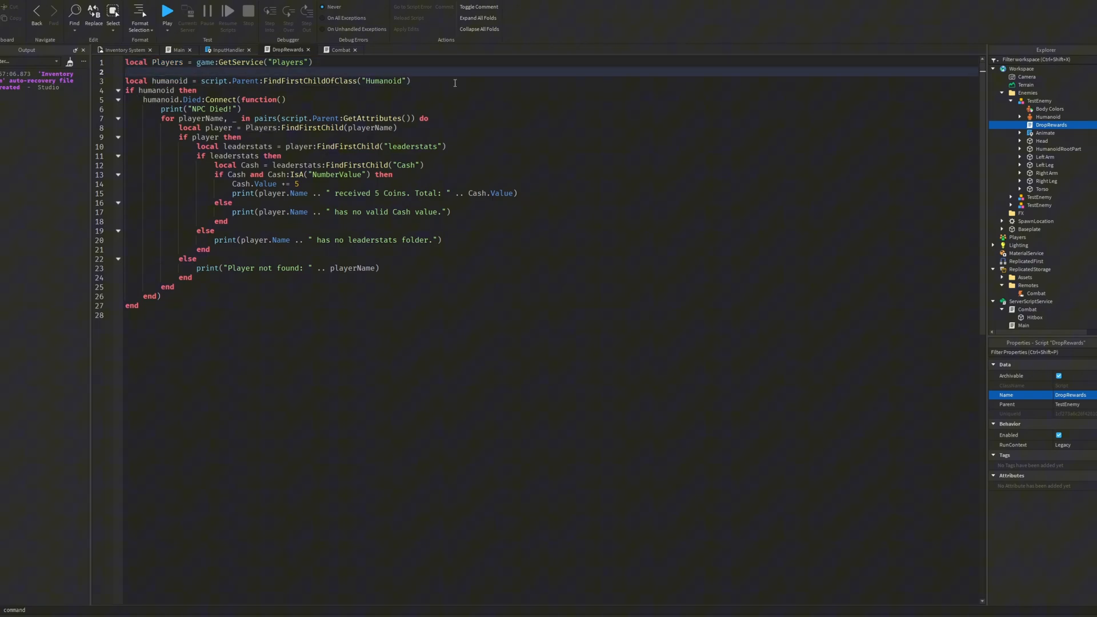
pyautogui.doubleClick(168, 80)
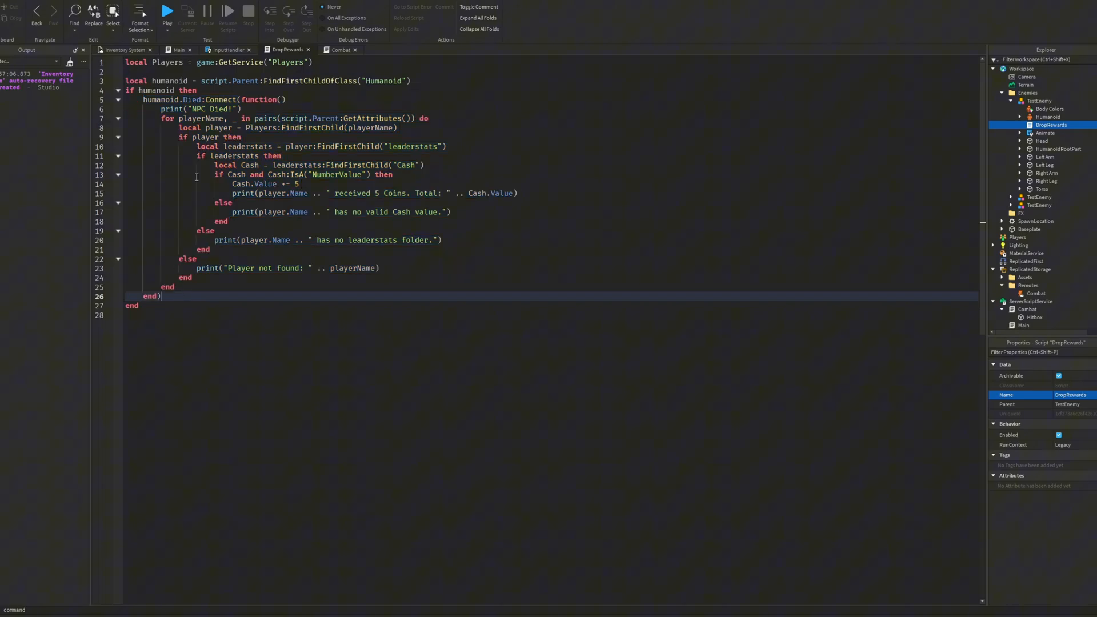
pyautogui.moveTo(161, 109); pyautogui.dragTo(185, 287)
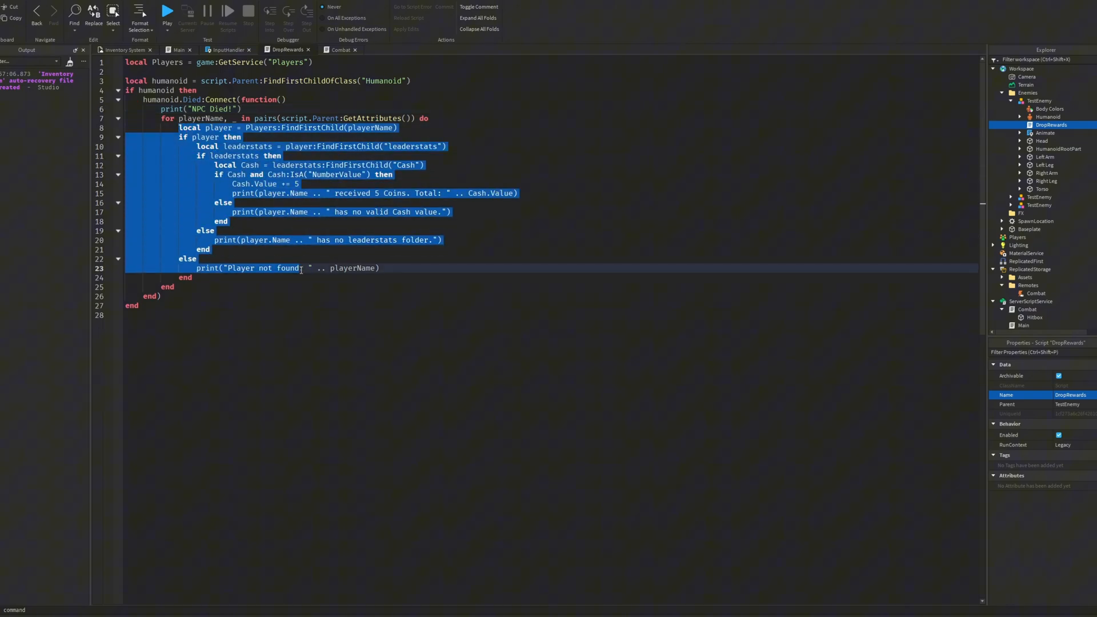
pyautogui.click(428, 128)
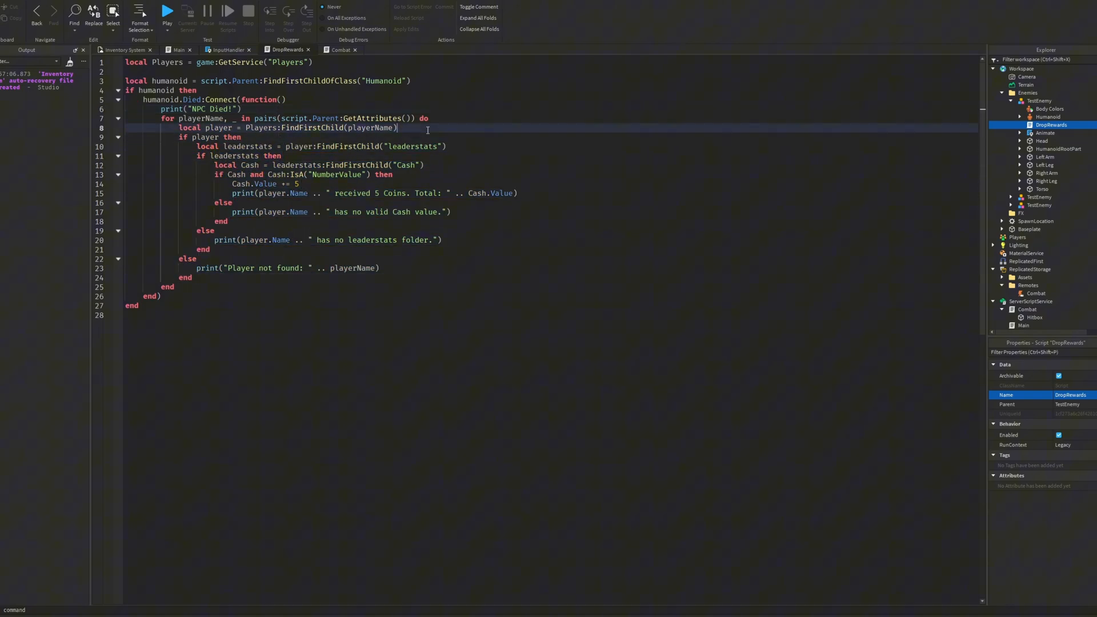
# - Walk through the pairs loop over the enemy's attributes and its playerName variable
pyautogui.doubleClick(160, 99)
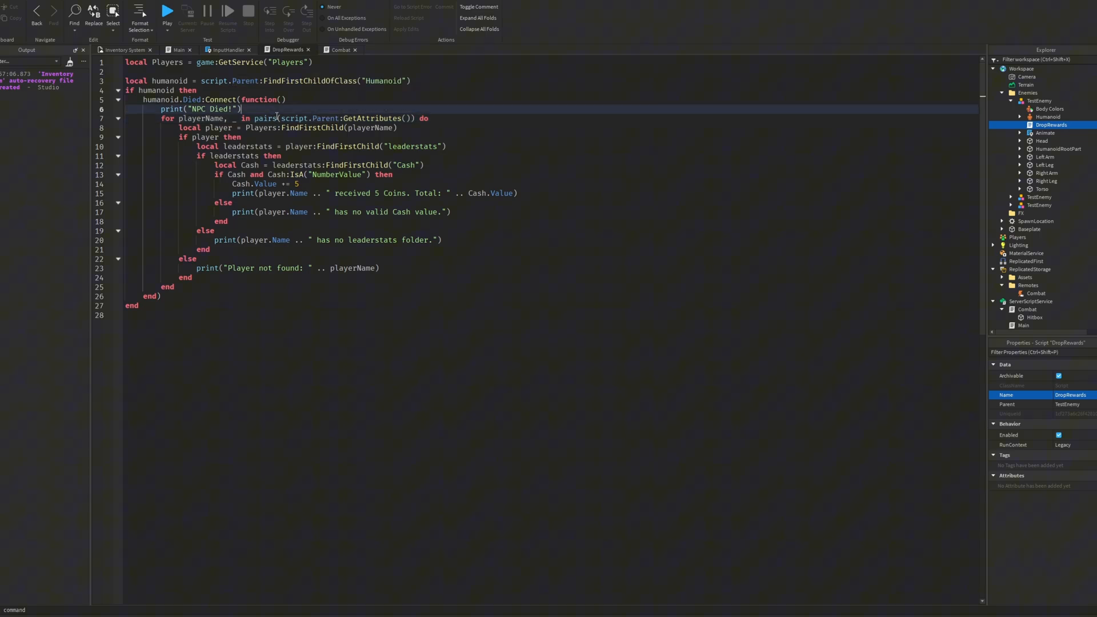
pyautogui.doubleClick(201, 118)
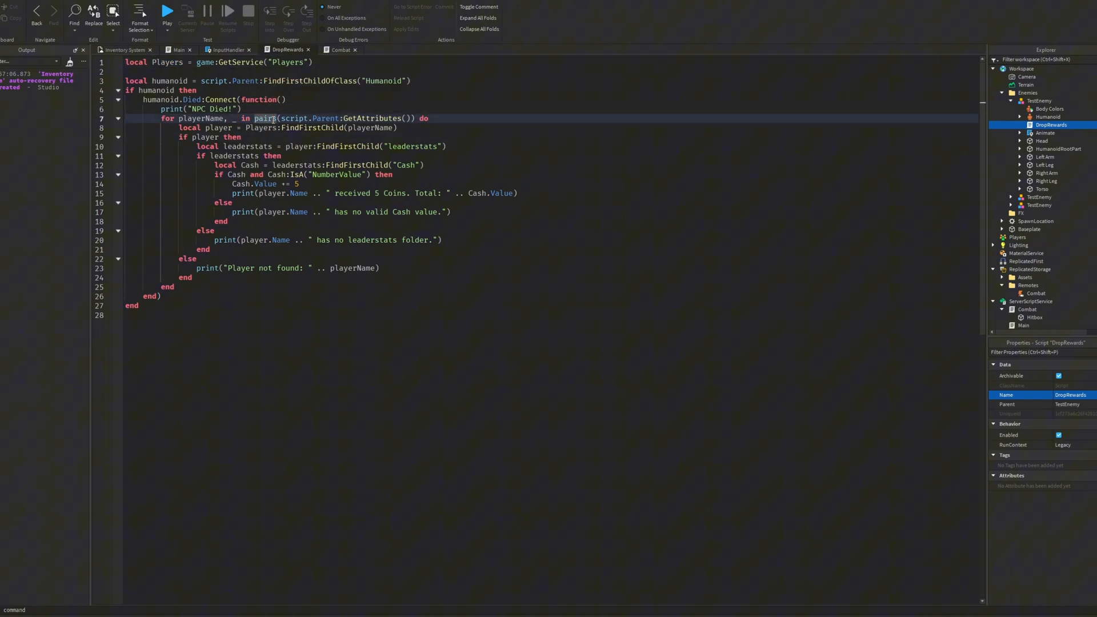
pyautogui.doubleClick(292, 118)
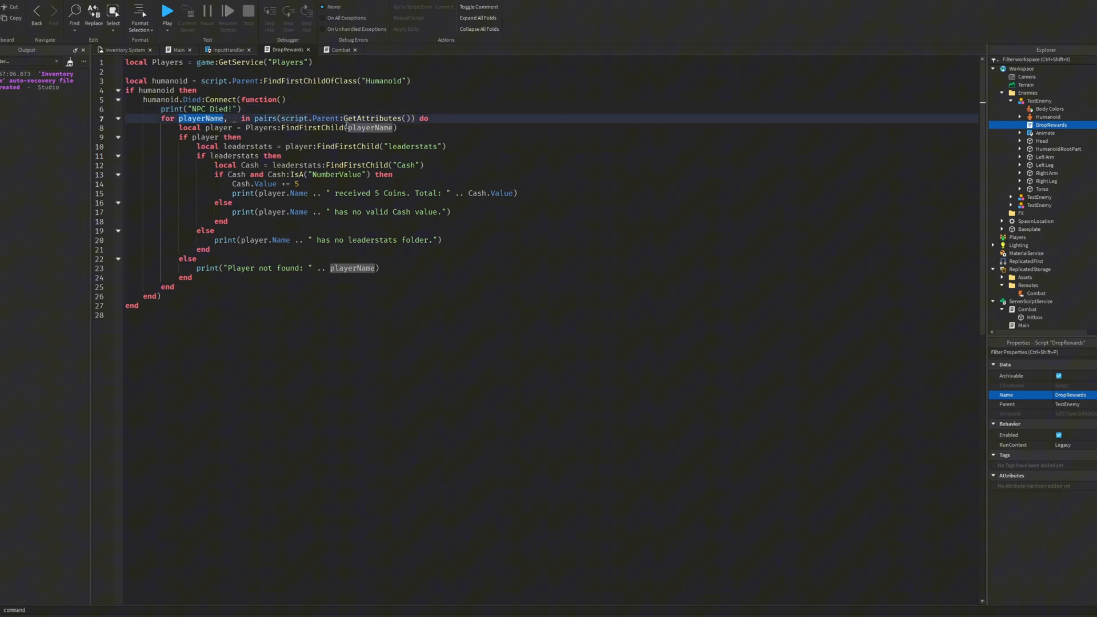
pyautogui.click(177, 50)
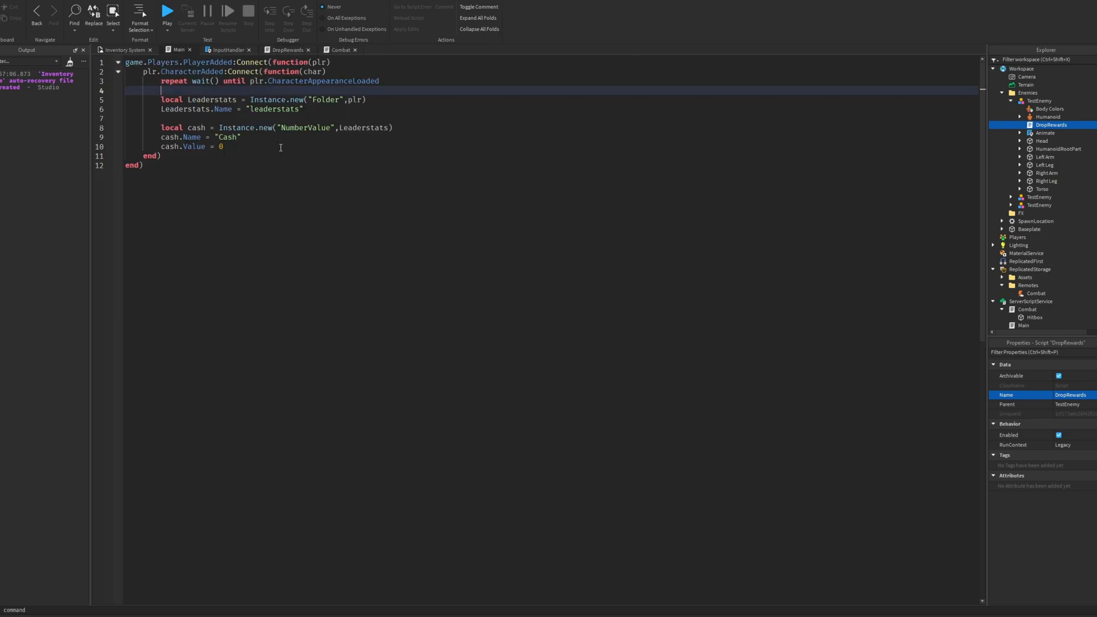
# - Compare Combat's player attribute tagging line against DropRewards, ending on DropRewards
pyautogui.click(285, 50)
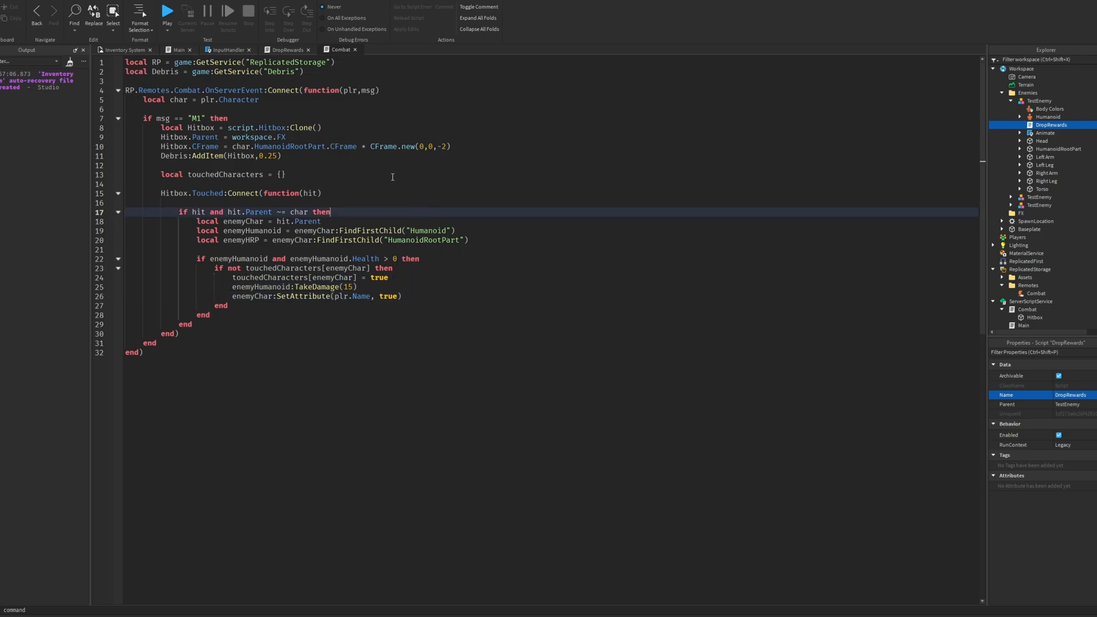
pyautogui.click(285, 50)
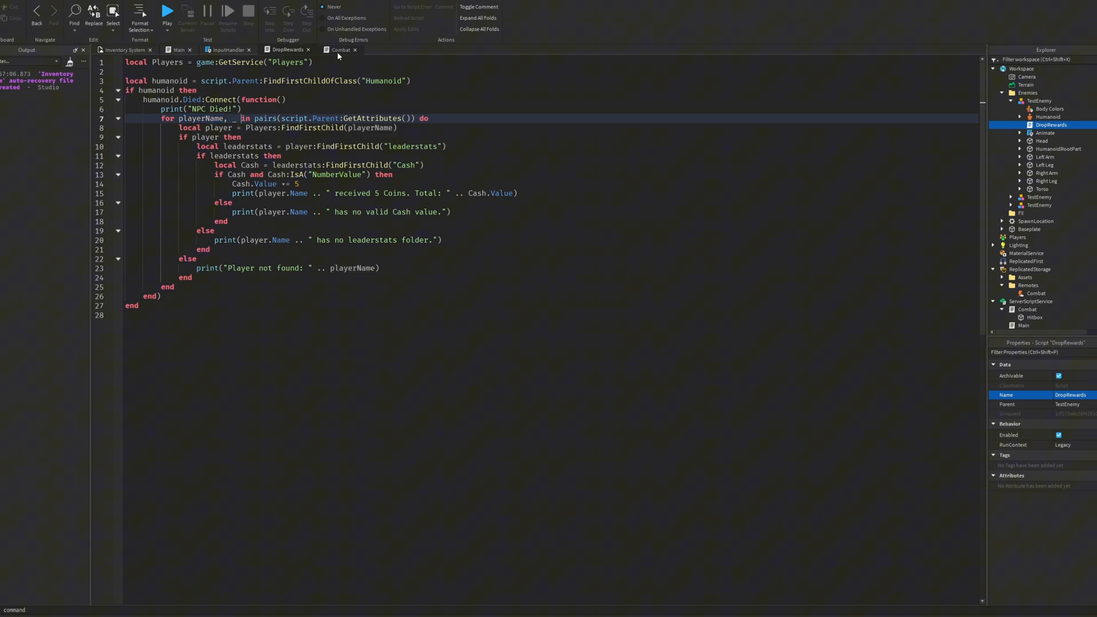
pyautogui.click(340, 50)
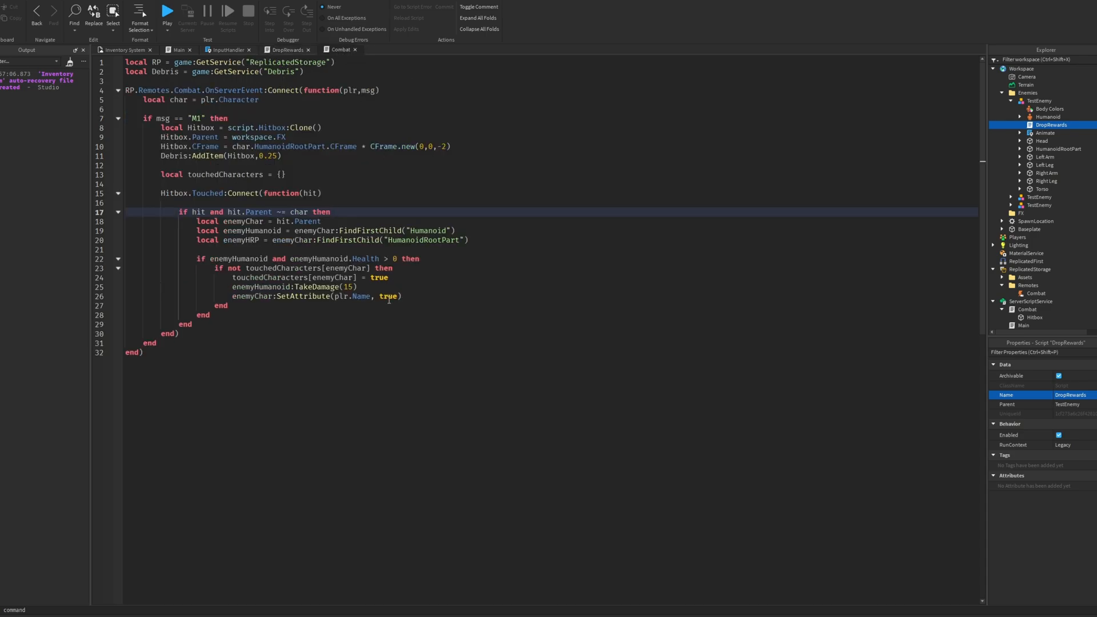
pyautogui.click(392, 287)
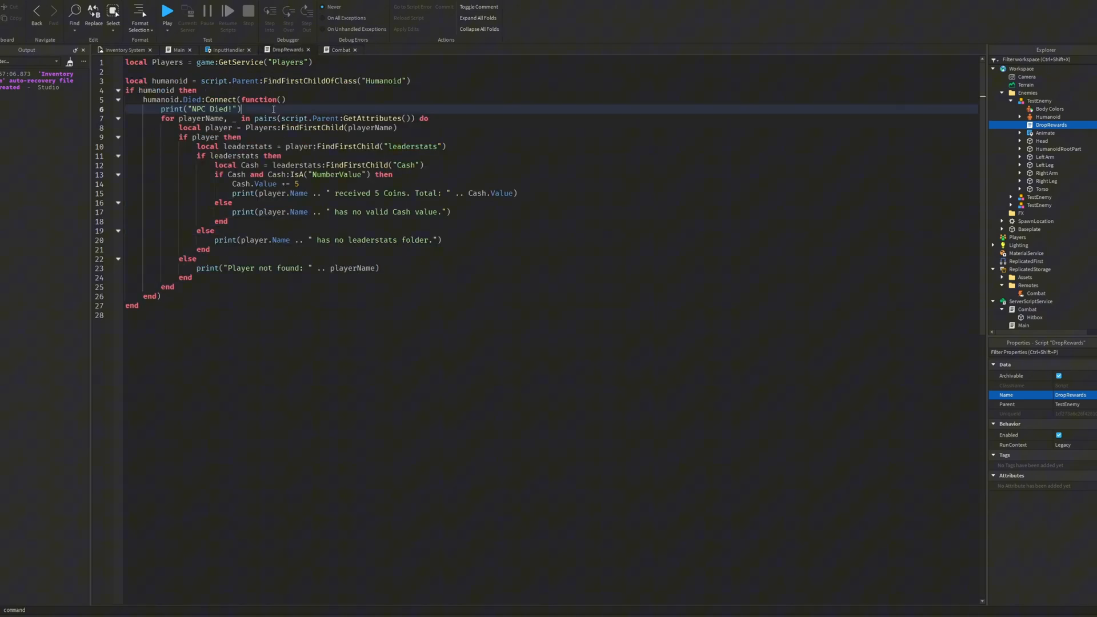
# - Explain how DropRewards finds each tagged player by playerName and awards 5 Cash
pyautogui.doubleClick(202, 119)
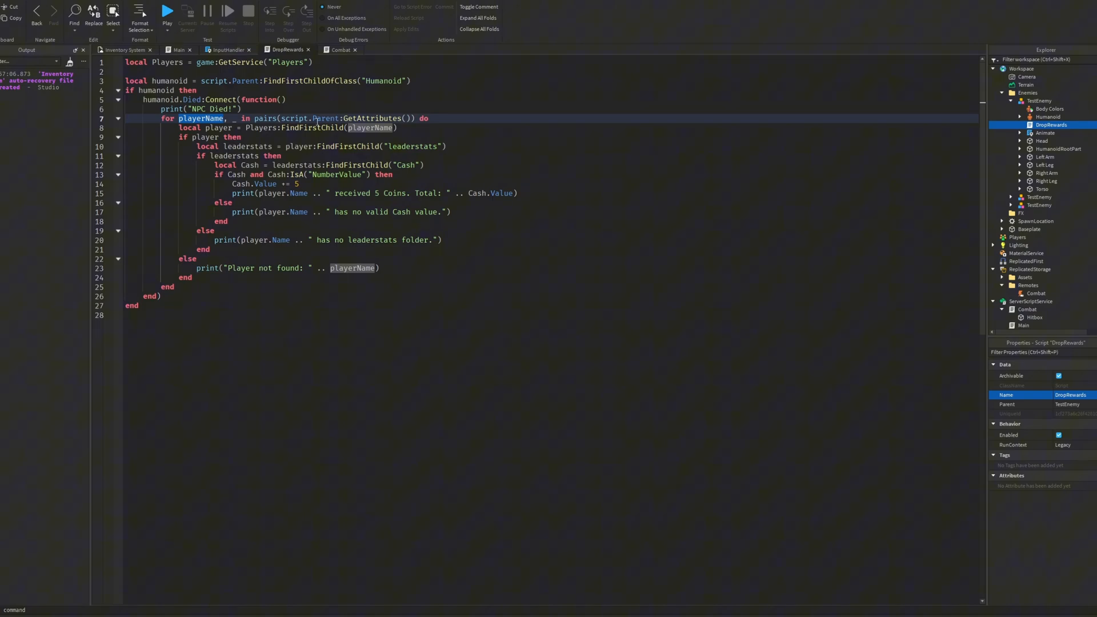
pyautogui.doubleClick(372, 119)
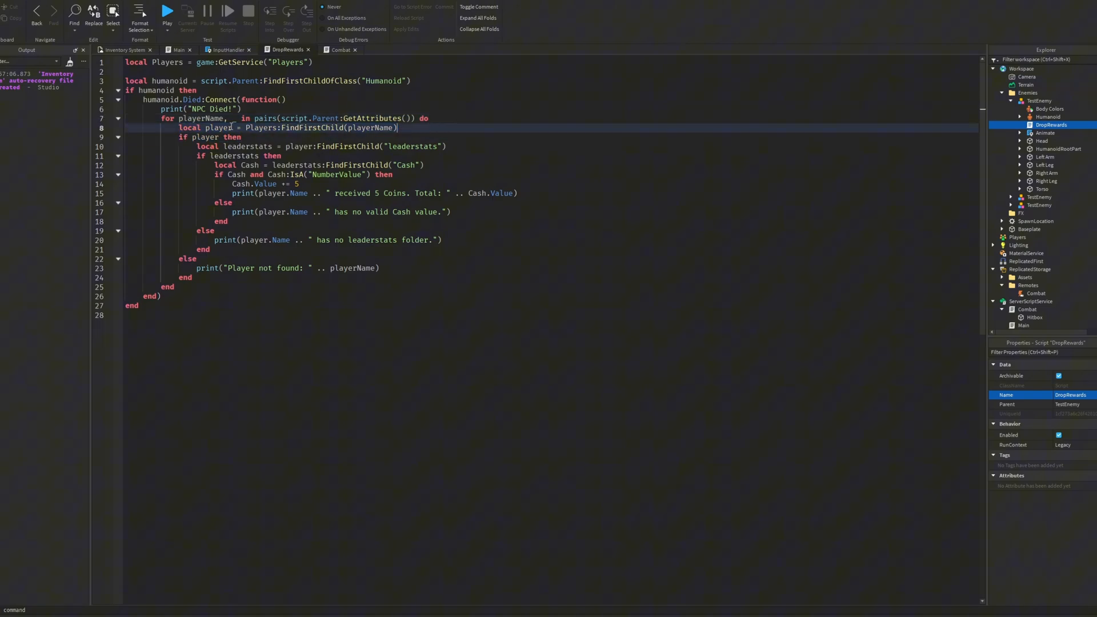
pyautogui.doubleClick(312, 127)
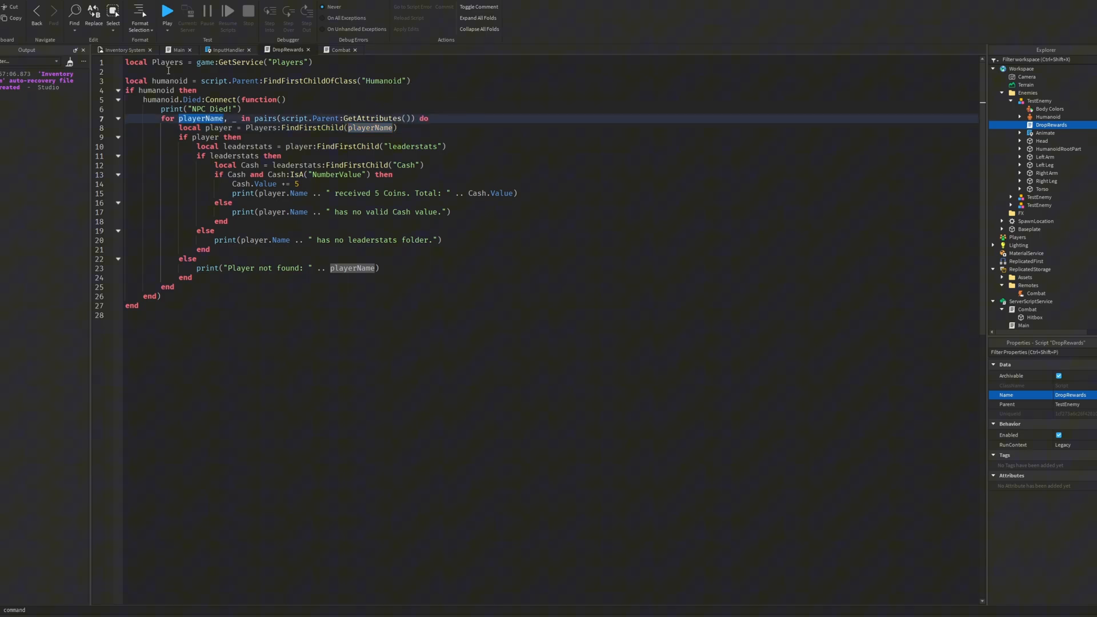
pyautogui.doubleClick(167, 62)
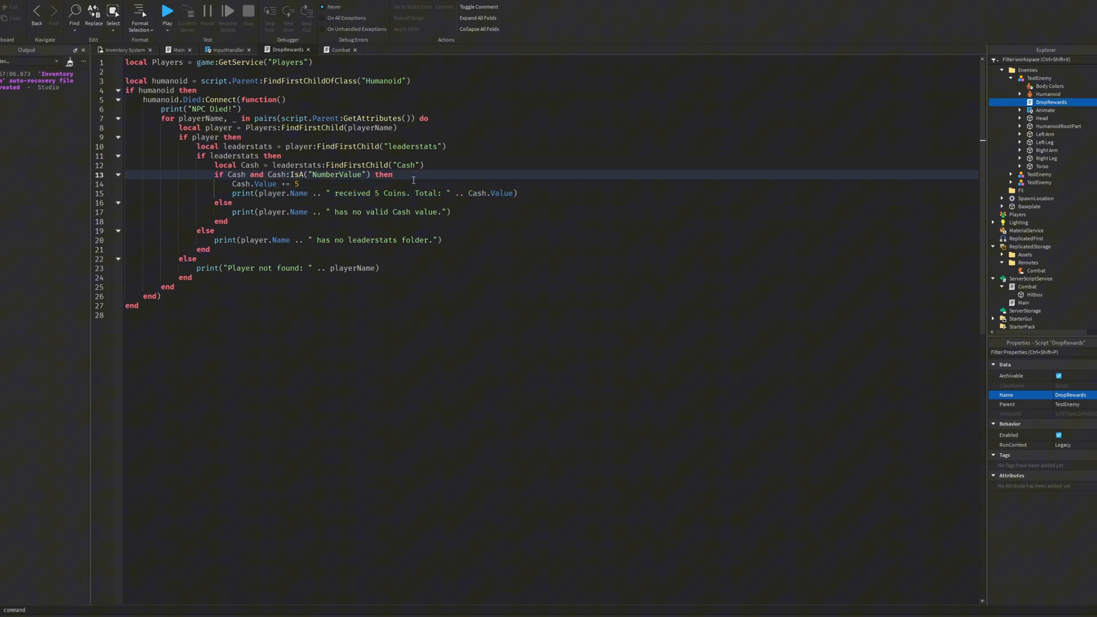
pyautogui.doubleClick(236, 174)
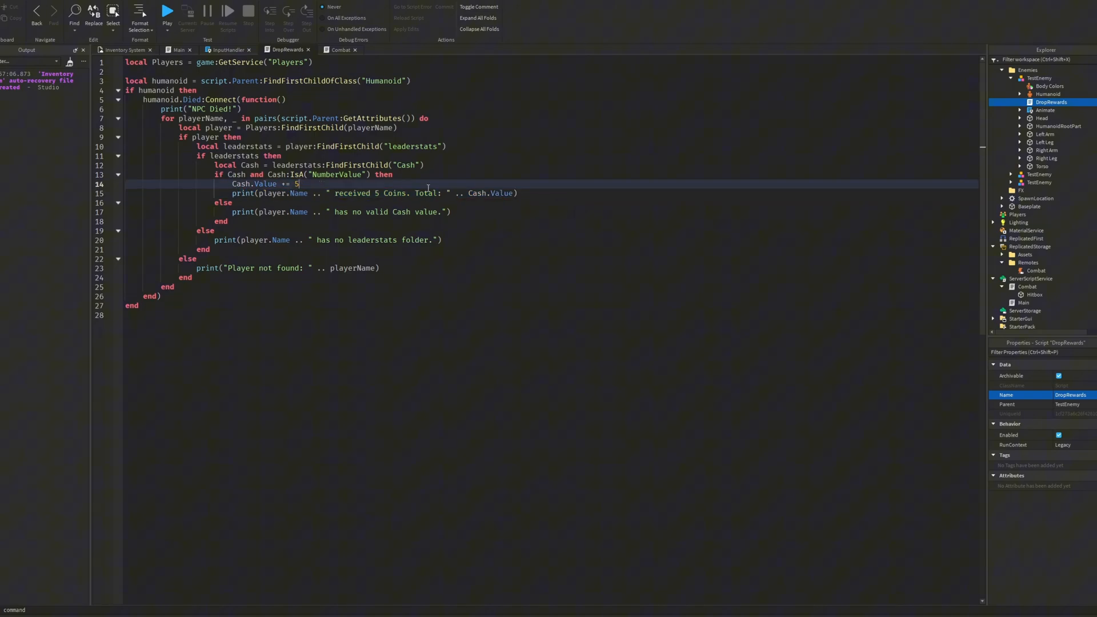
pyautogui.click(517, 193)
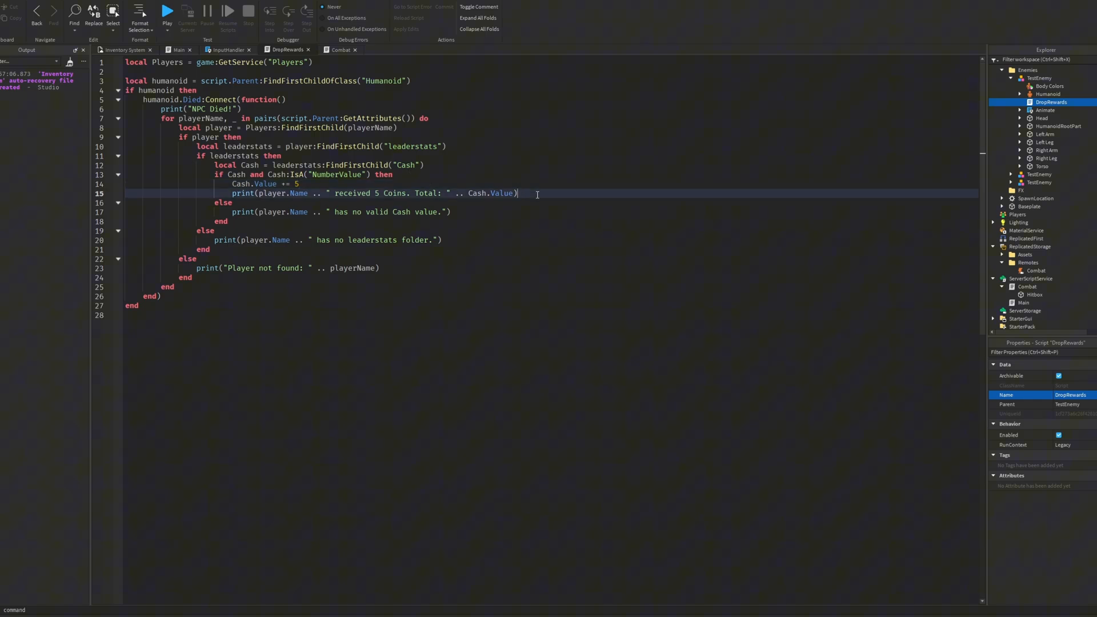
pyautogui.click(167, 9)
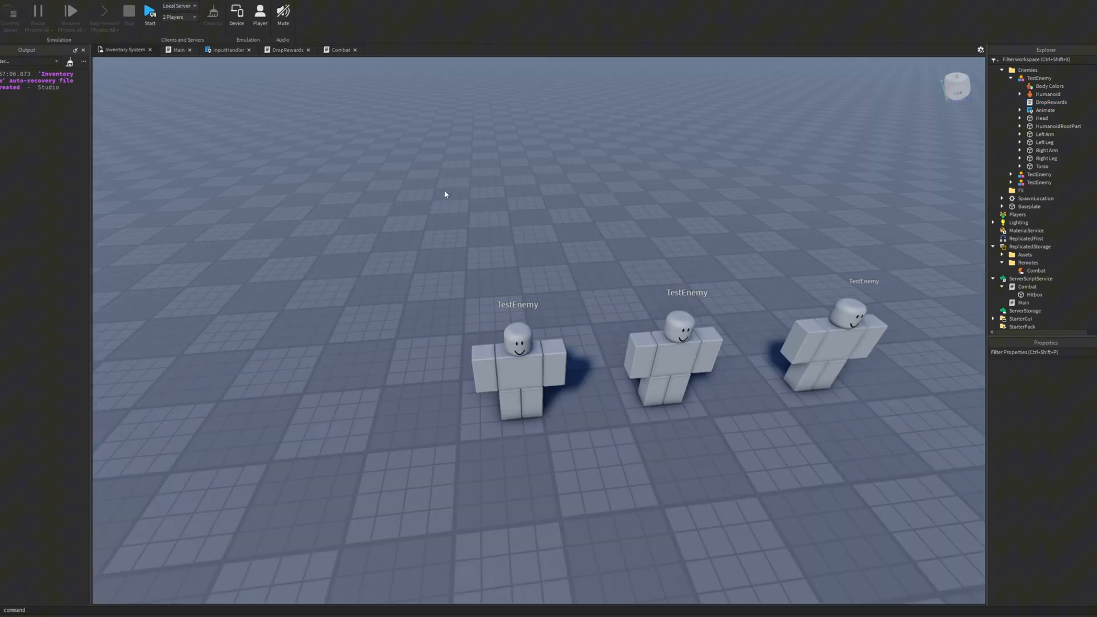